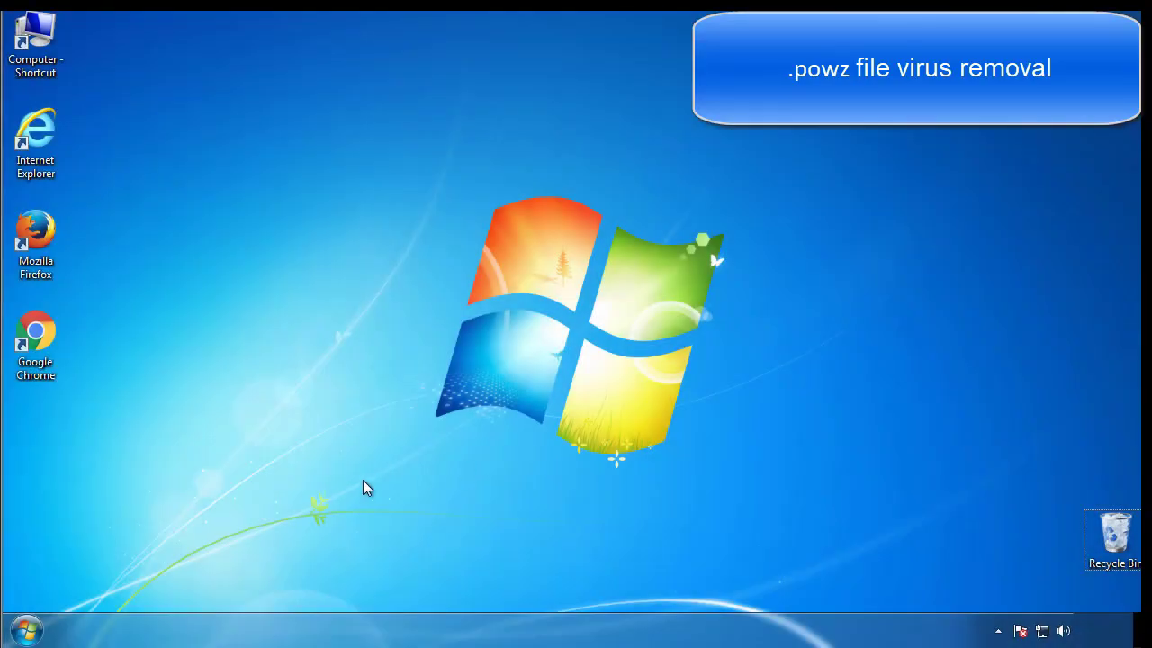
Enable Safe boot with the Minimal option in System Configuration (msconfig).
{"action": "left_click", "coordinate": [26, 628]}
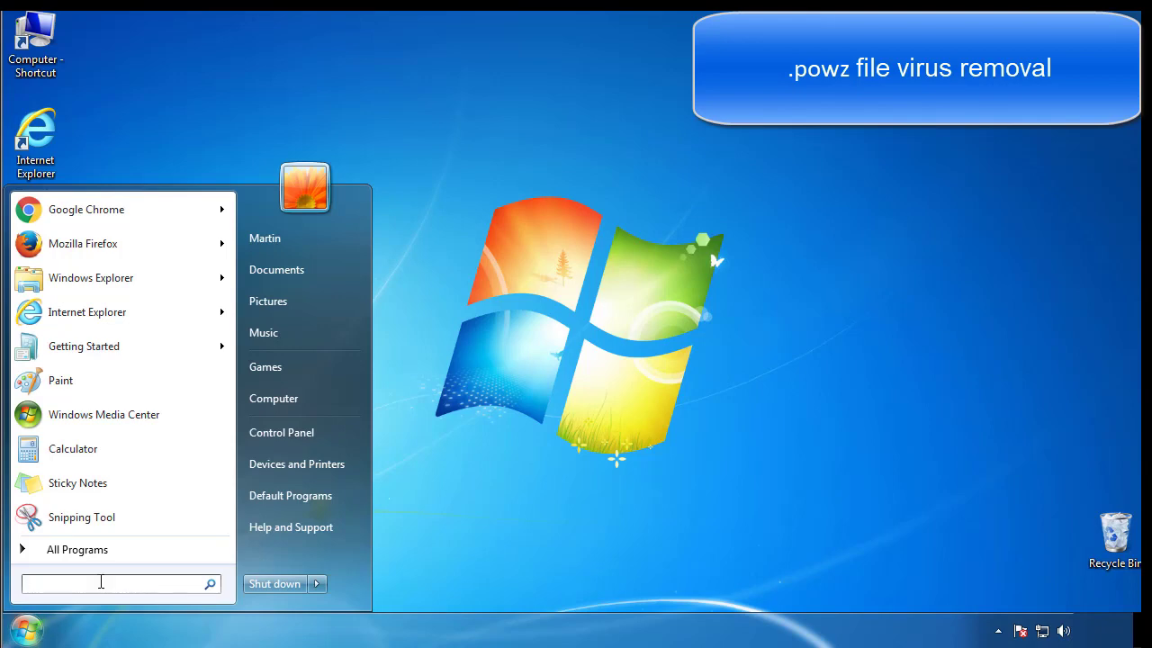
{"action": "type", "text": "mscon"}
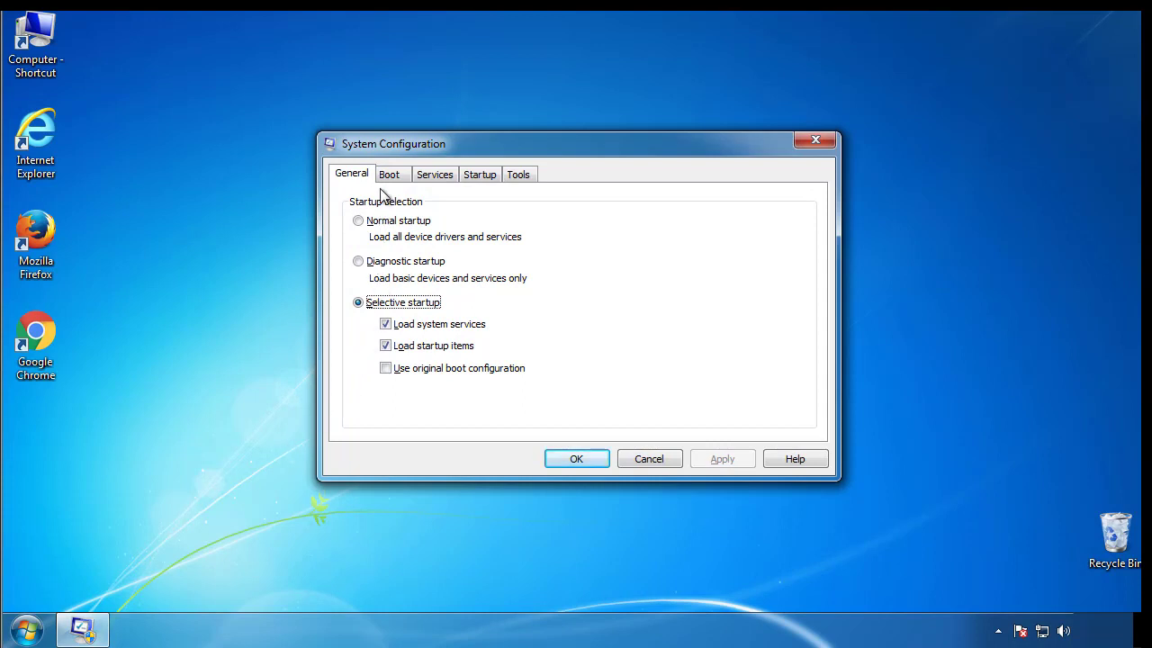
{"action": "left_click", "coordinate": [389, 174]}
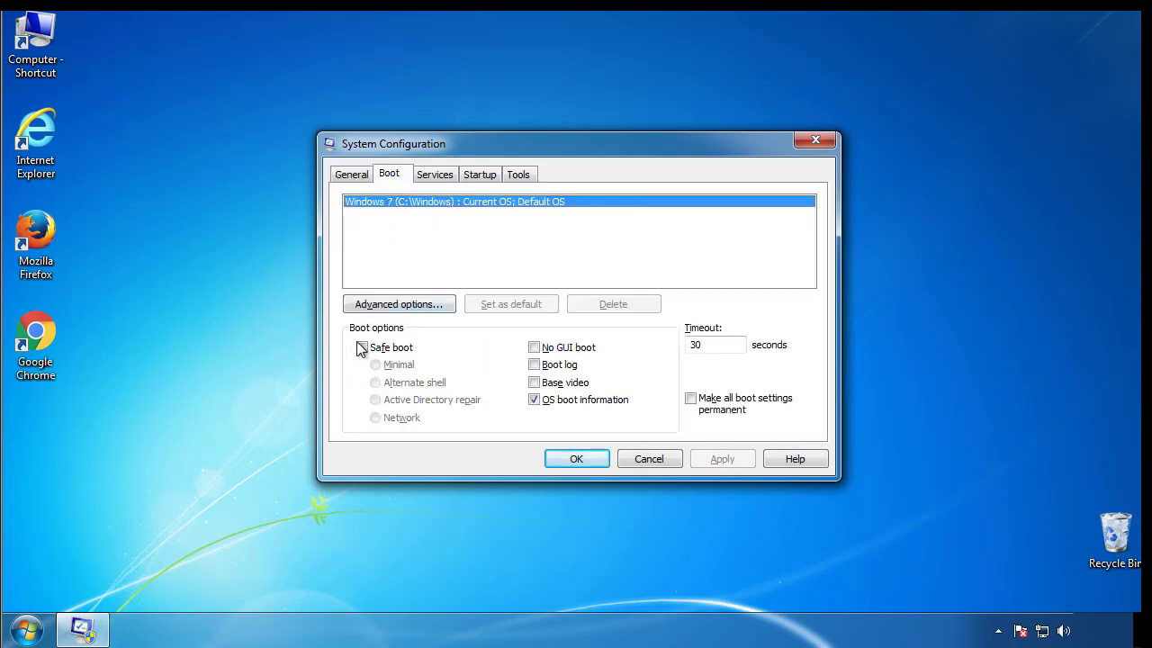
{"action": "left_click", "coordinate": [362, 347]}
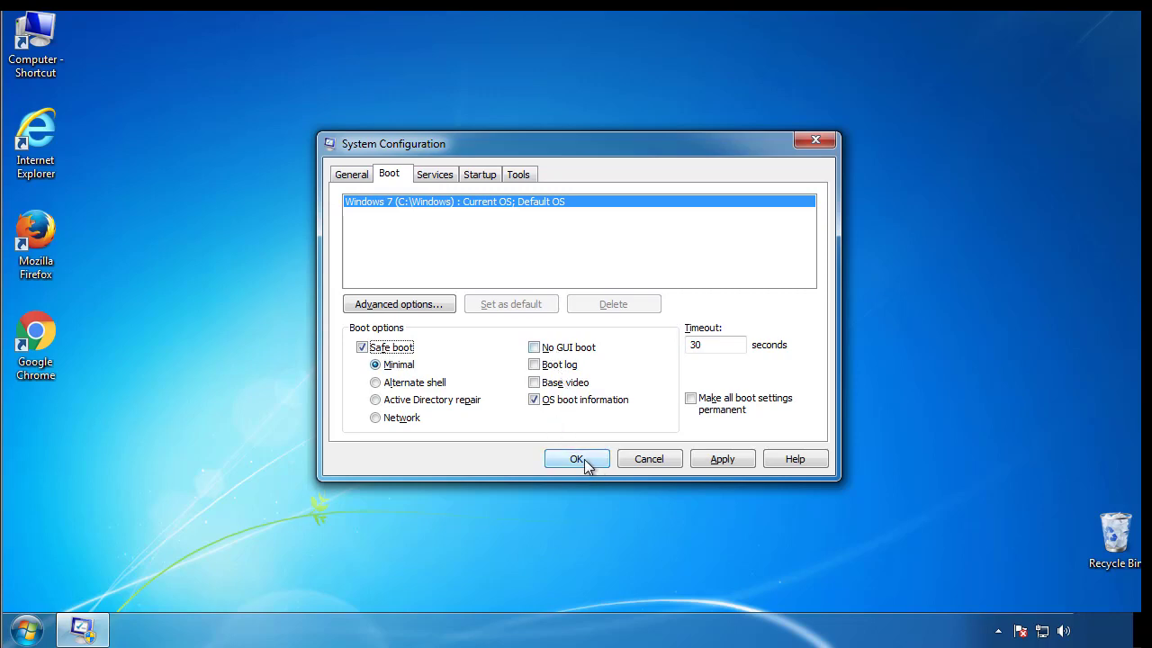
{"action": "left_click", "coordinate": [575, 459]}
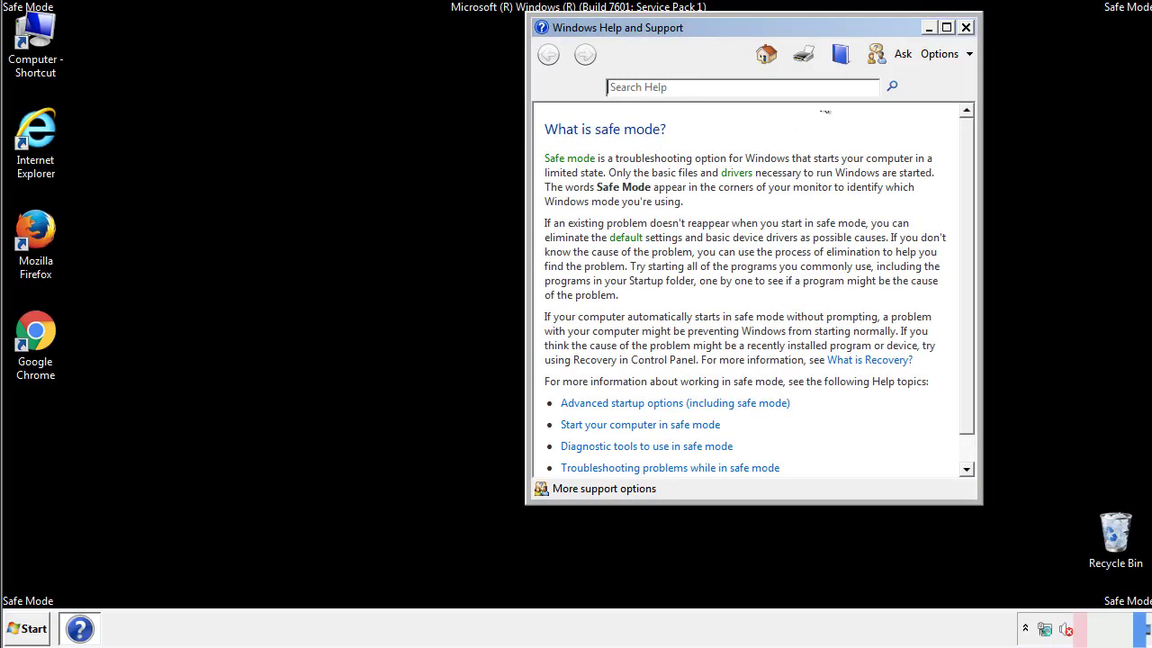
Dismiss Safe Mode help, turn on 'Show hidden files, folders, and drives', and close Control Panel.
{"action": "left_click", "coordinate": [965, 27]}
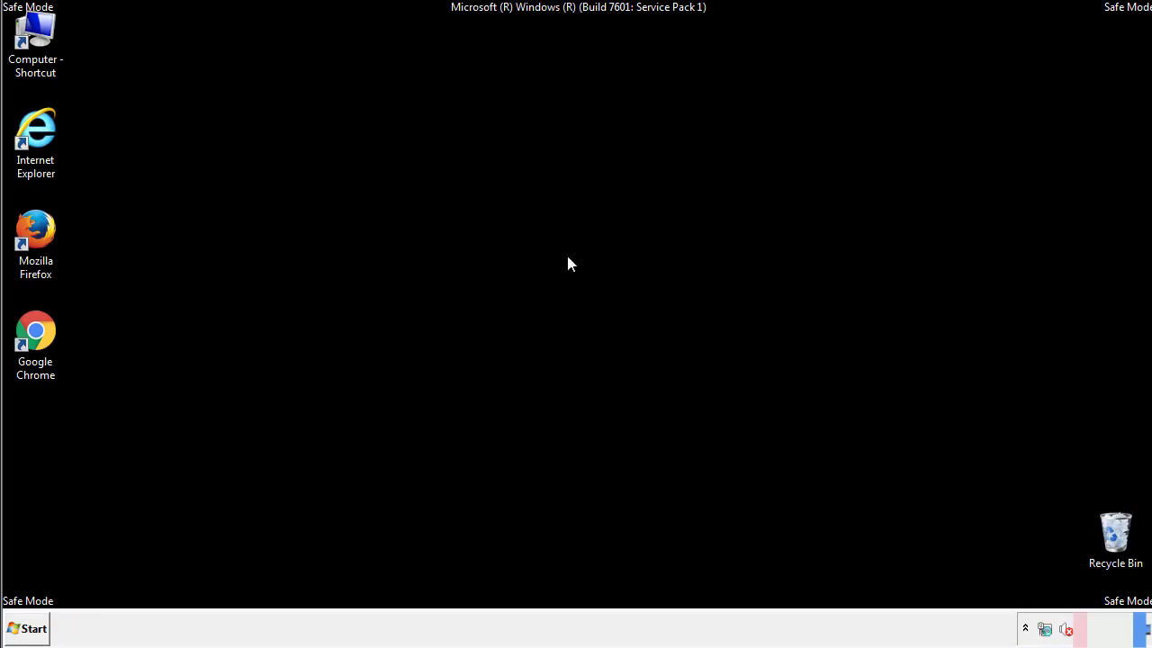
{"action": "left_click", "coordinate": [27, 628]}
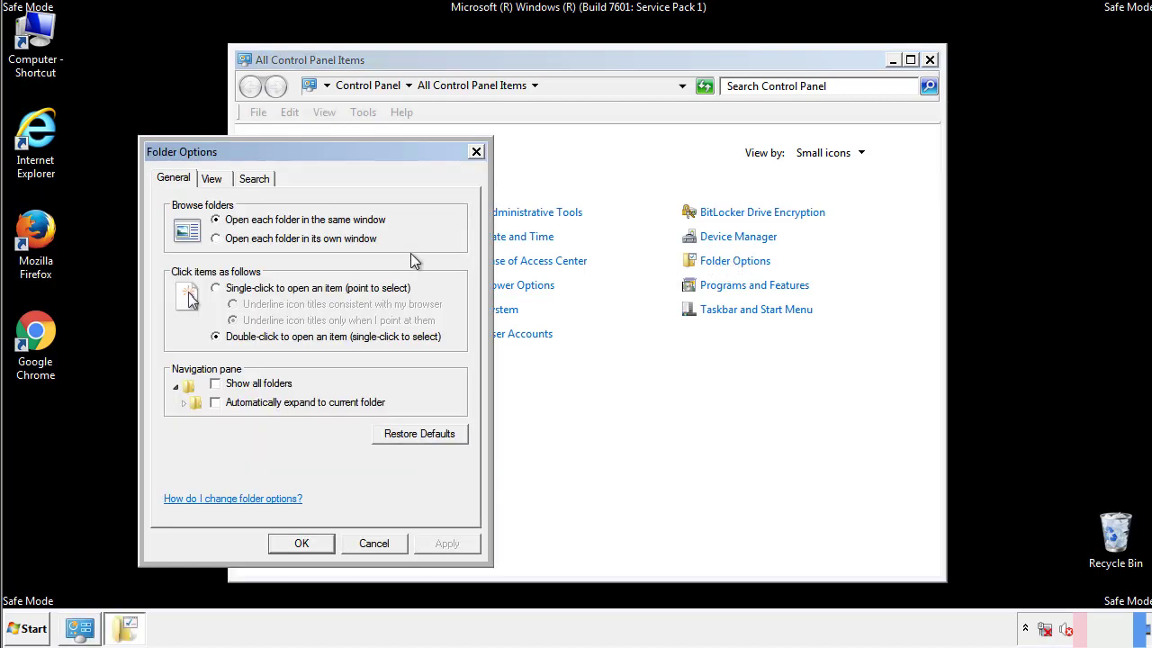
{"action": "left_click", "coordinate": [211, 178]}
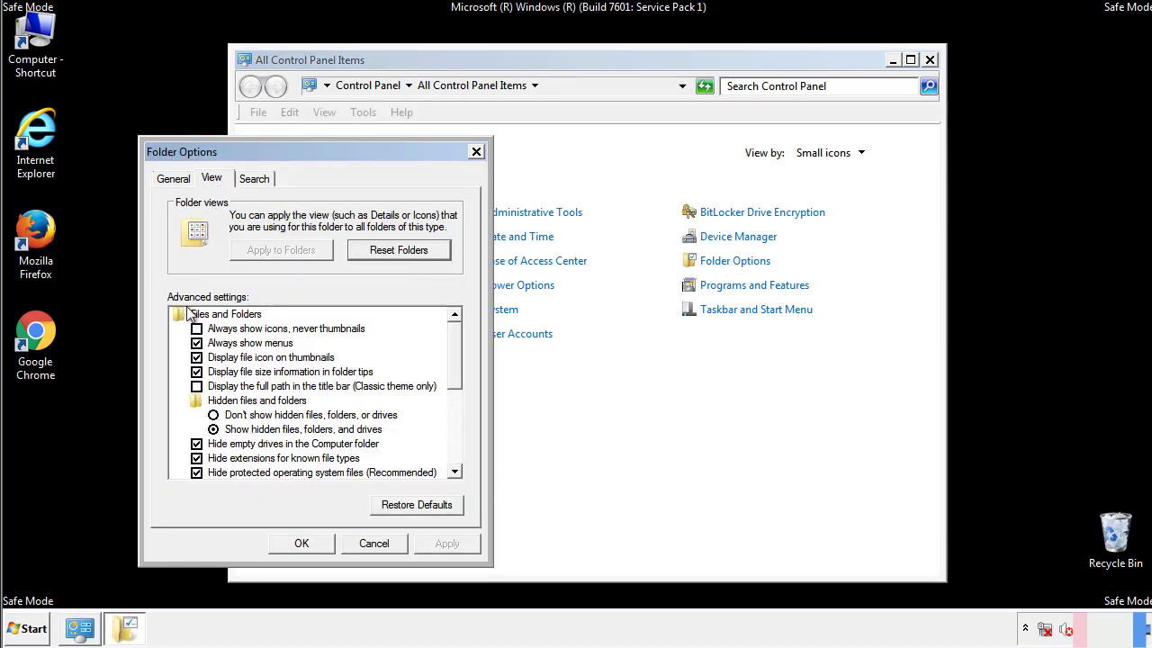
{"action": "mouse_move", "coordinate": [243, 429]}
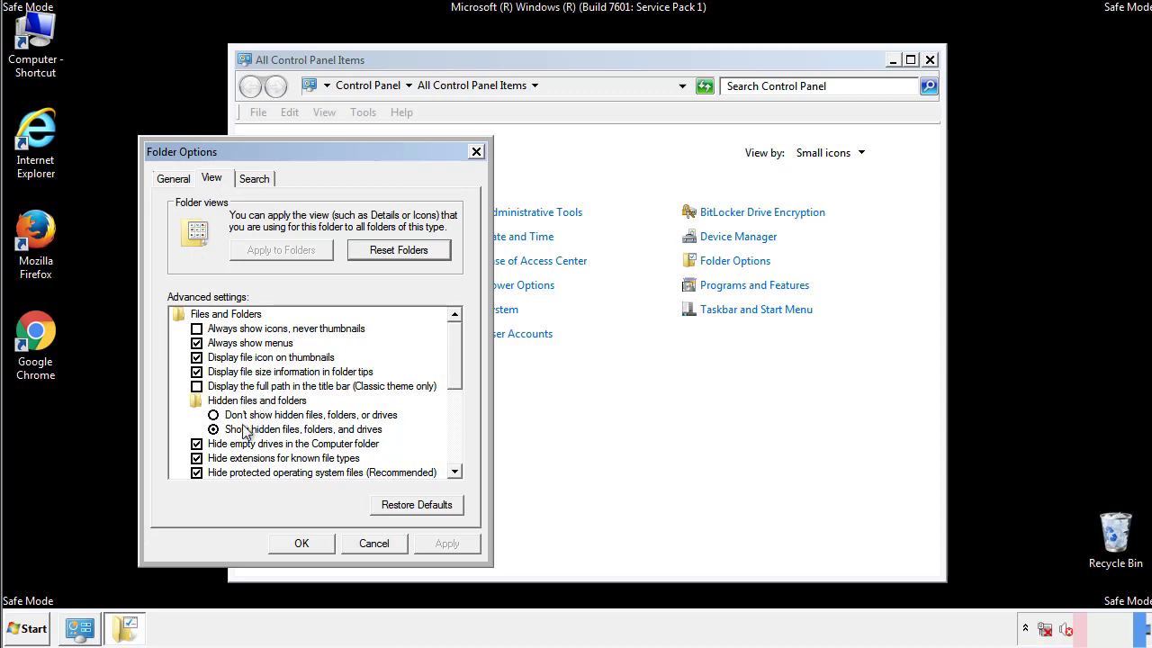
{"action": "left_click", "coordinate": [213, 429]}
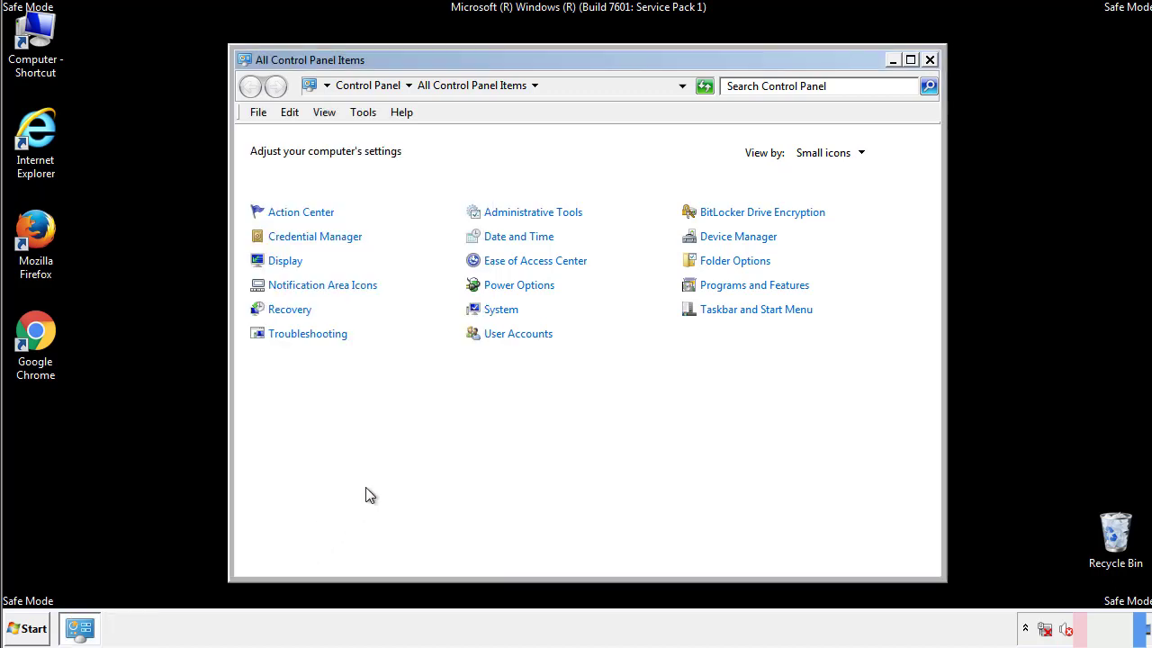
{"action": "left_click", "coordinate": [930, 60]}
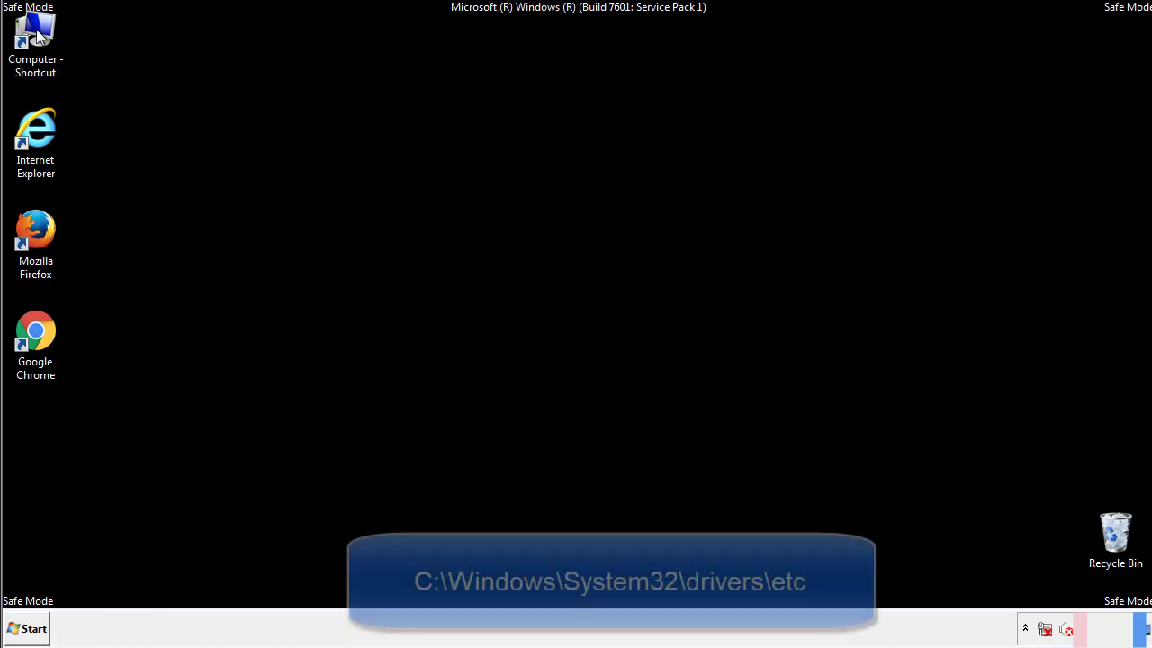
Browse Explorer to C:\Windows\System32\drivers\etc.
{"action": "double_click", "coordinate": [35, 36]}
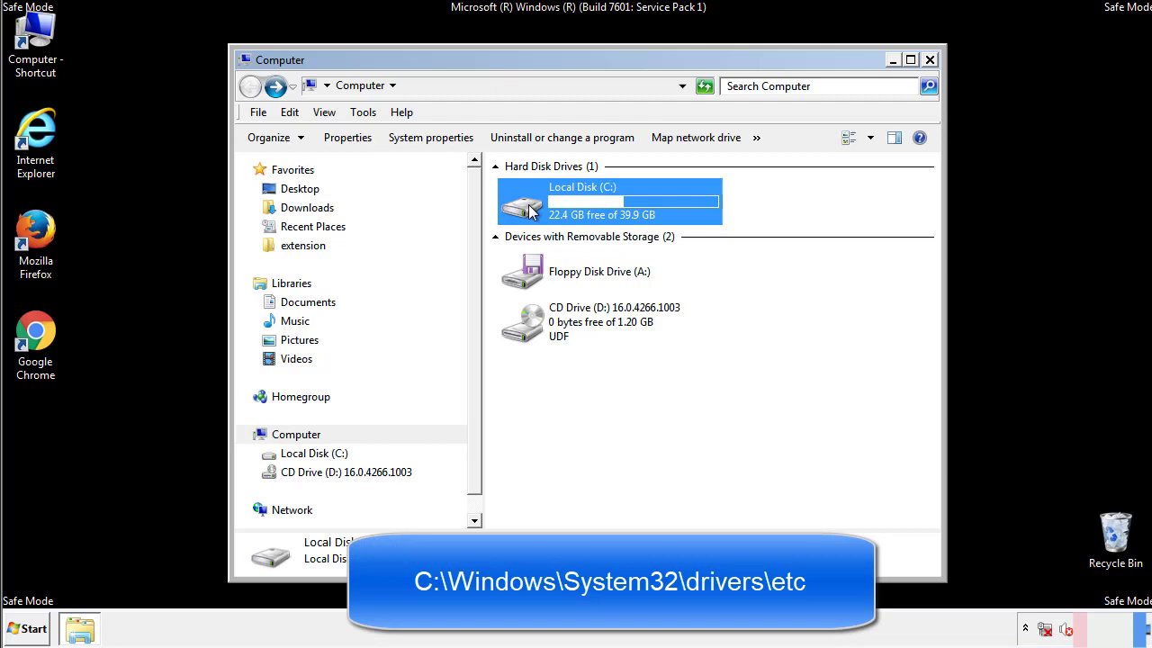
{"action": "double_click", "coordinate": [609, 201]}
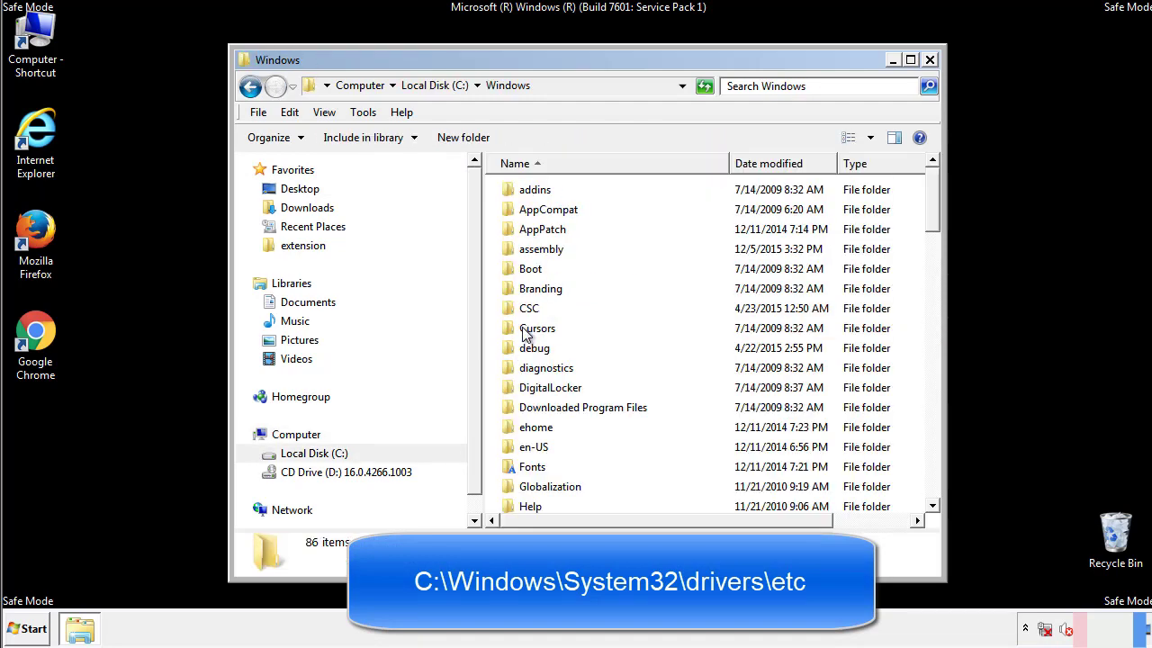
{"action": "scroll", "scroll_direction": "down", "scroll_amount": 3}
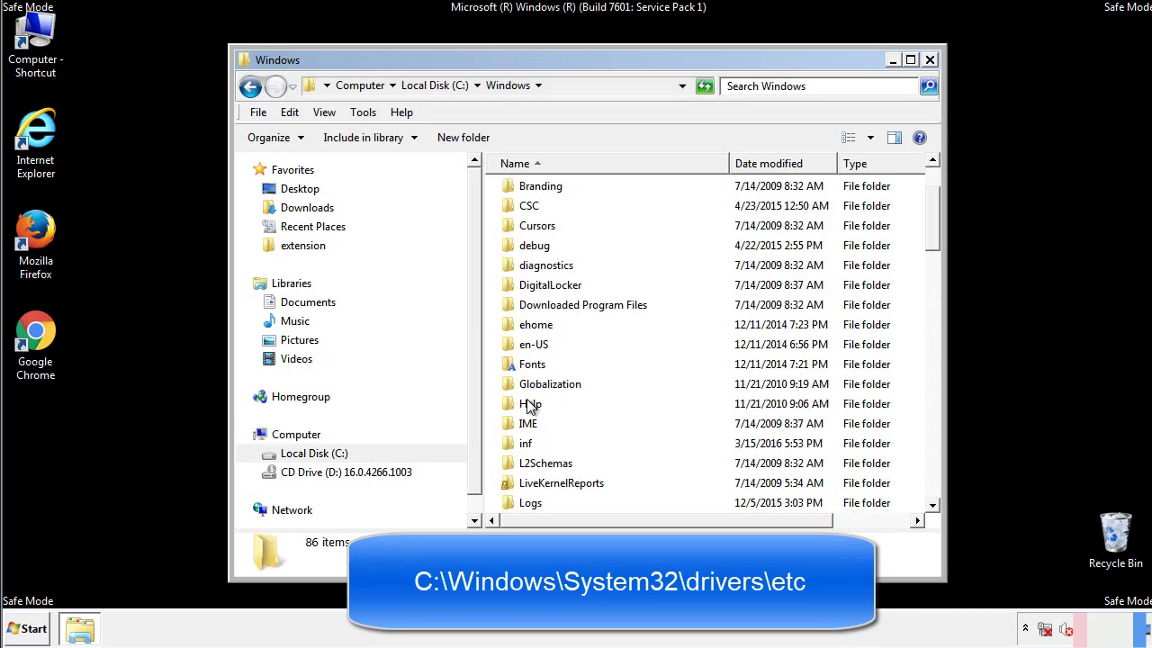
{"action": "scroll", "scroll_direction": "down", "scroll_amount": 3}
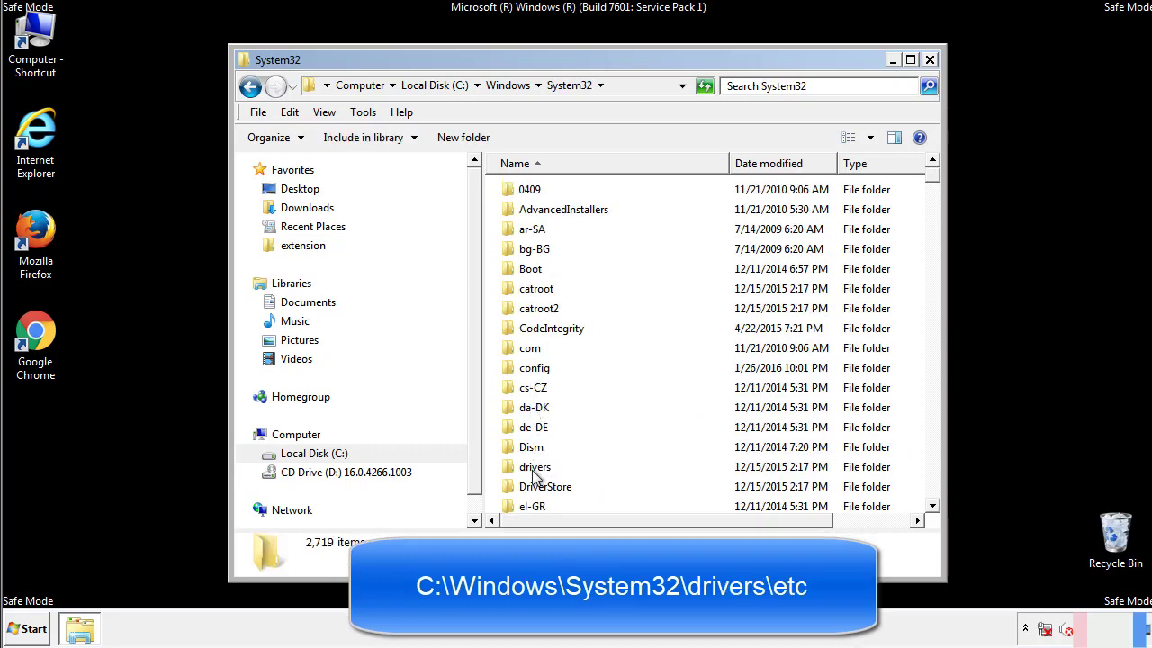
{"action": "double_click", "coordinate": [534, 466]}
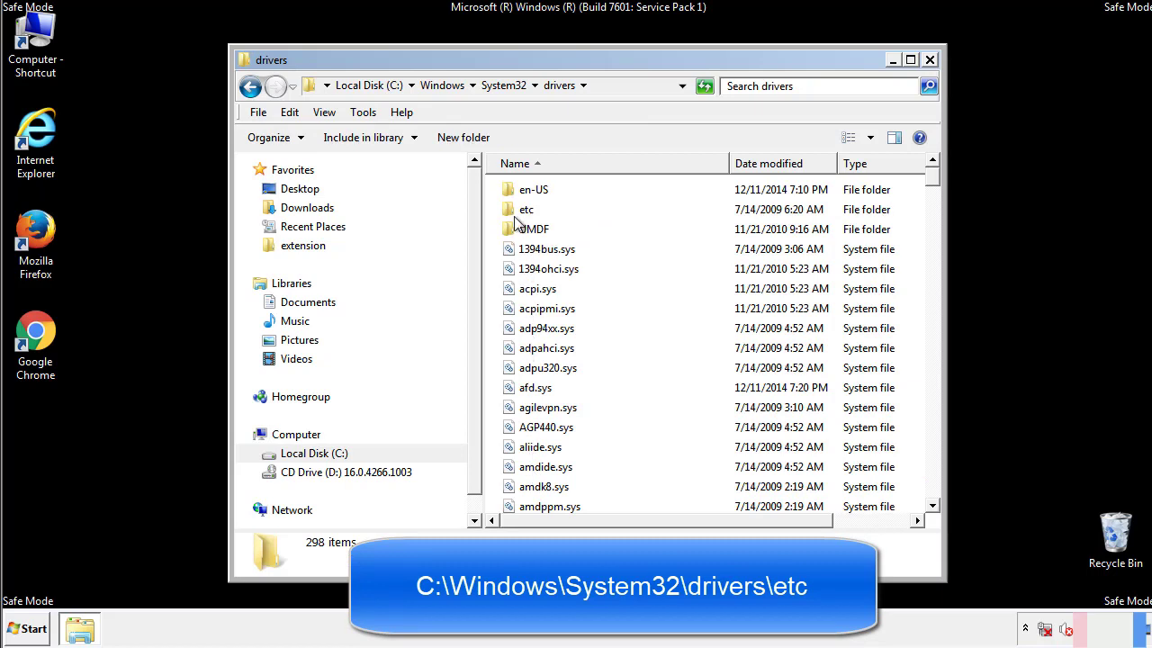
{"action": "double_click", "coordinate": [525, 209]}
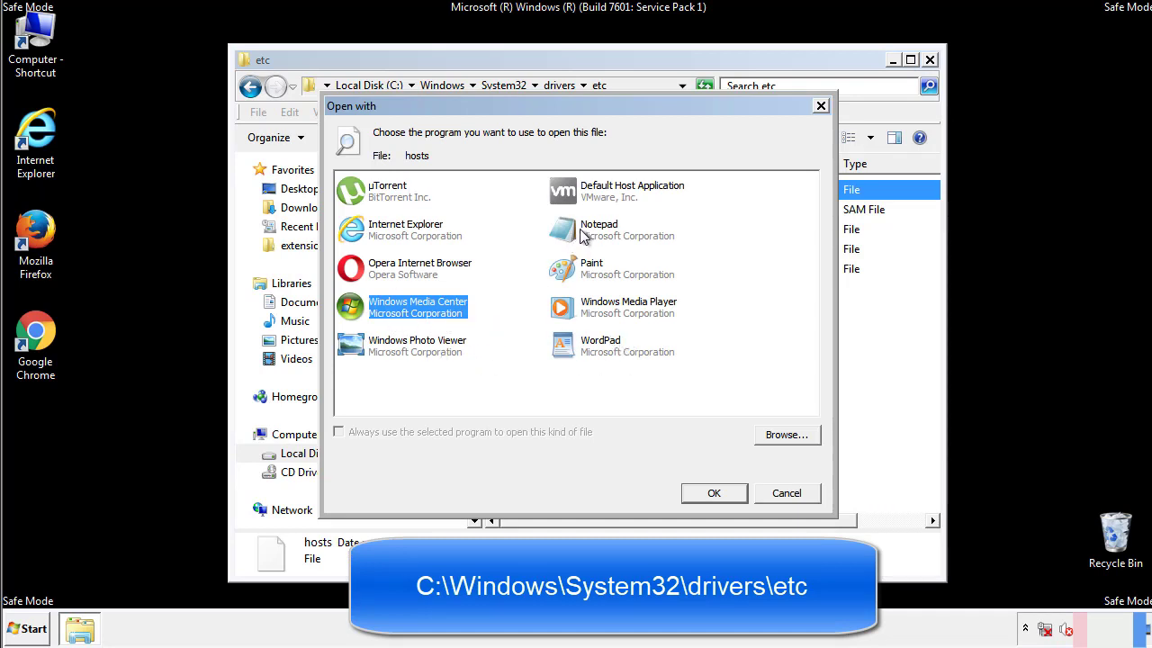
Delete the four entries below localhost from hosts in Notepad, then close Notepad and etc.
{"action": "left_click", "coordinate": [713, 492]}
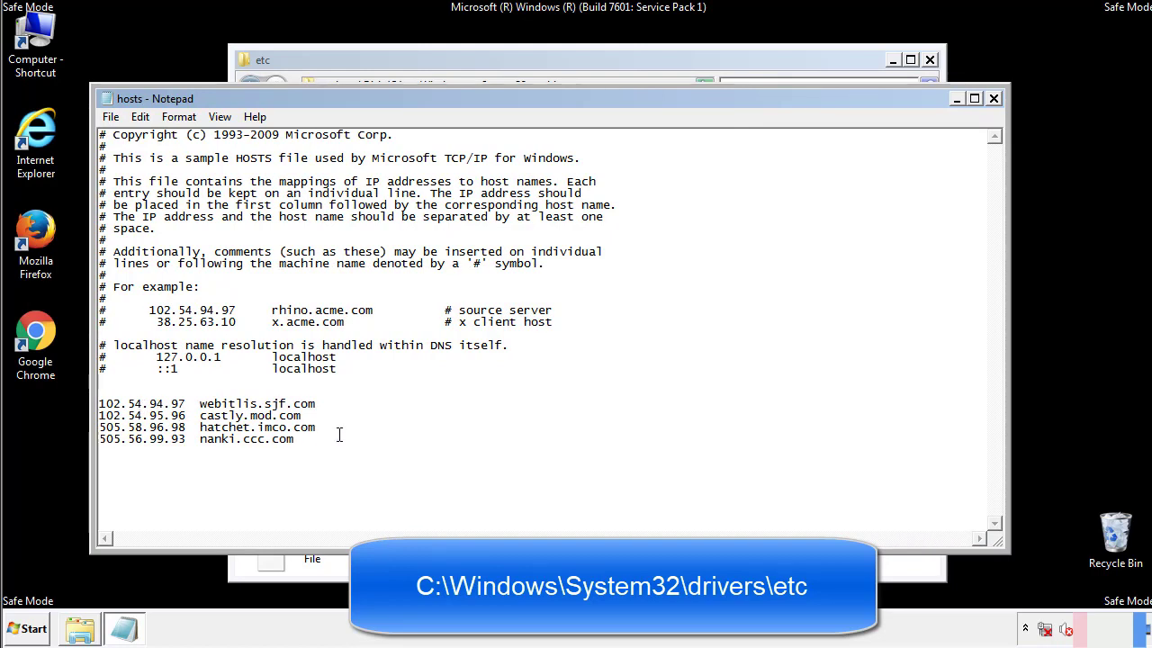
{"action": "left_click_drag", "start_coordinate": [101, 403], "coordinate": [315, 441]}
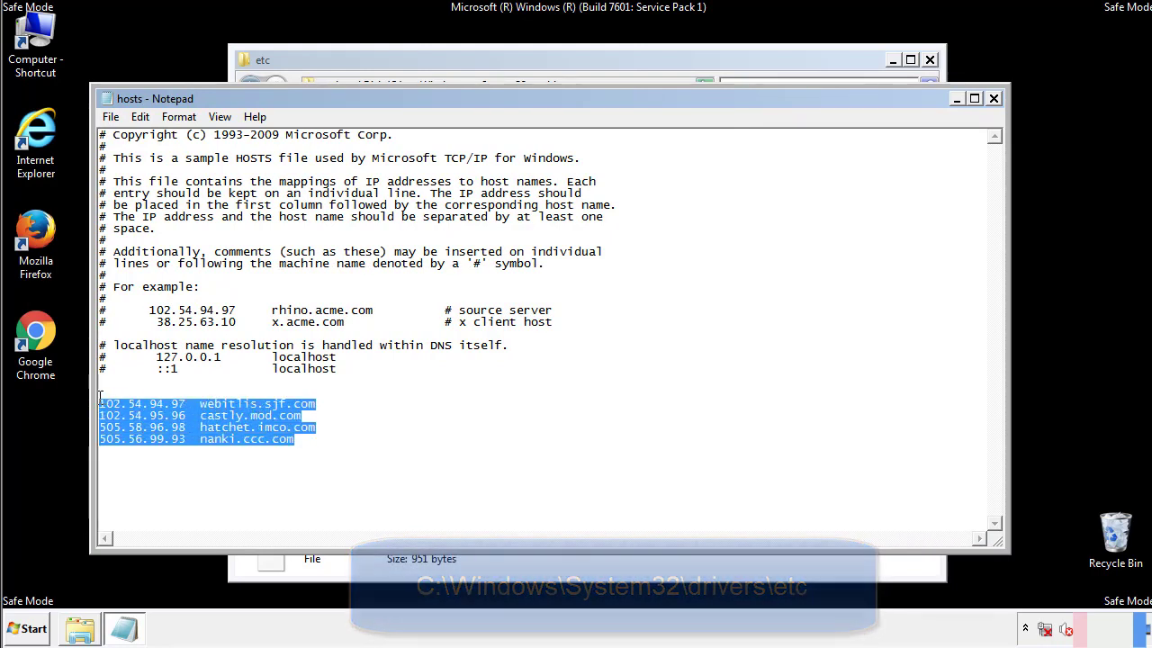
{"action": "key", "text": "Delete"}
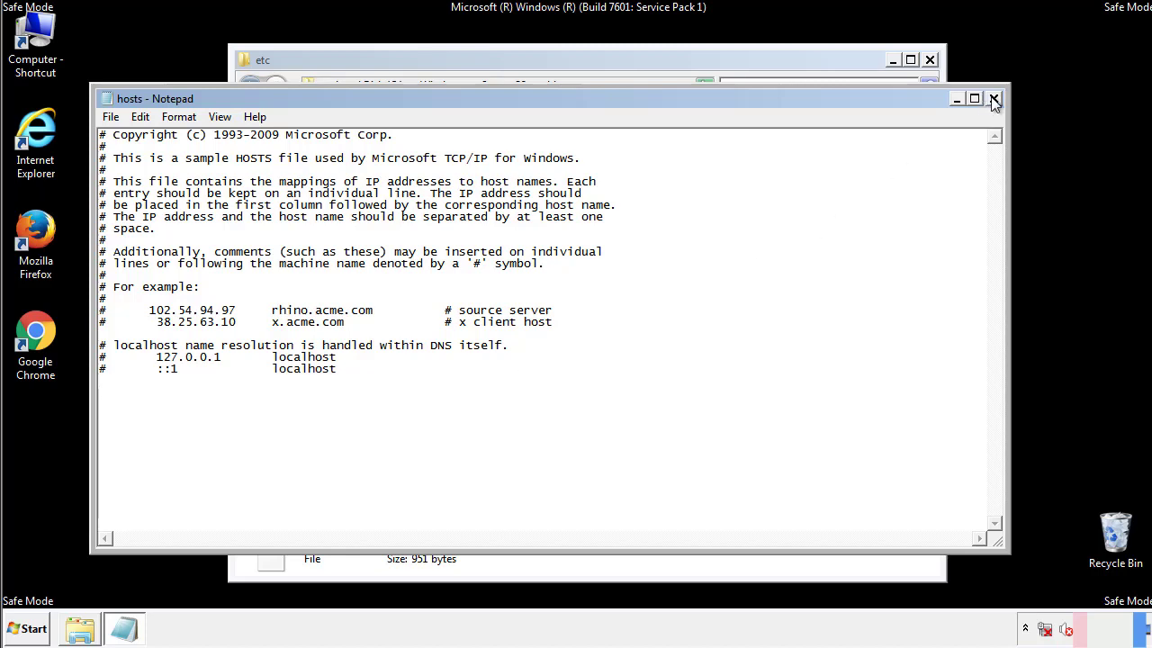
{"action": "left_click", "coordinate": [995, 98]}
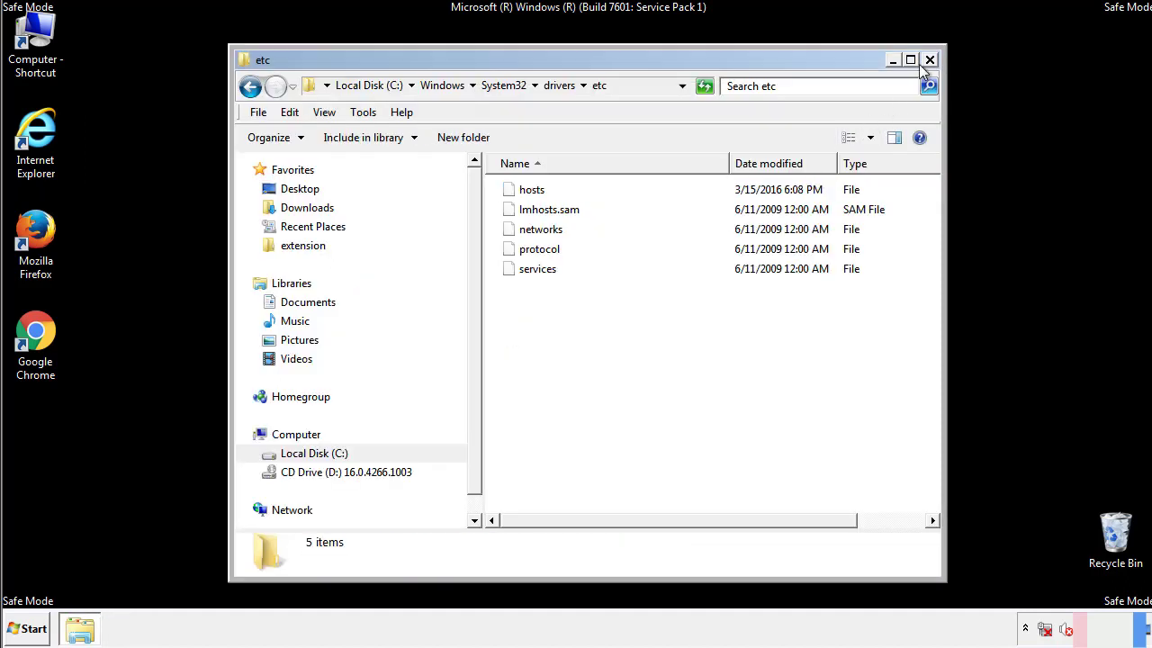
{"action": "left_click", "coordinate": [929, 59]}
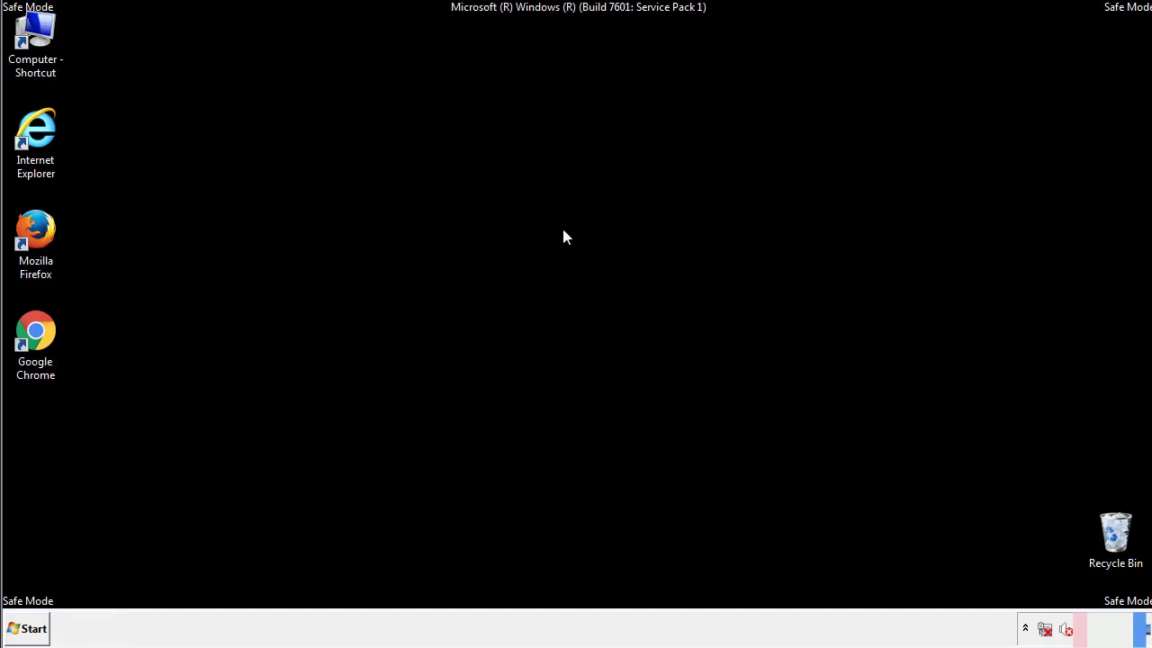
Delete AdsInOne, recover.aesir, systemreg.aesir and tavanero from Startup, then close the folder.
{"action": "left_click", "coordinate": [26, 628]}
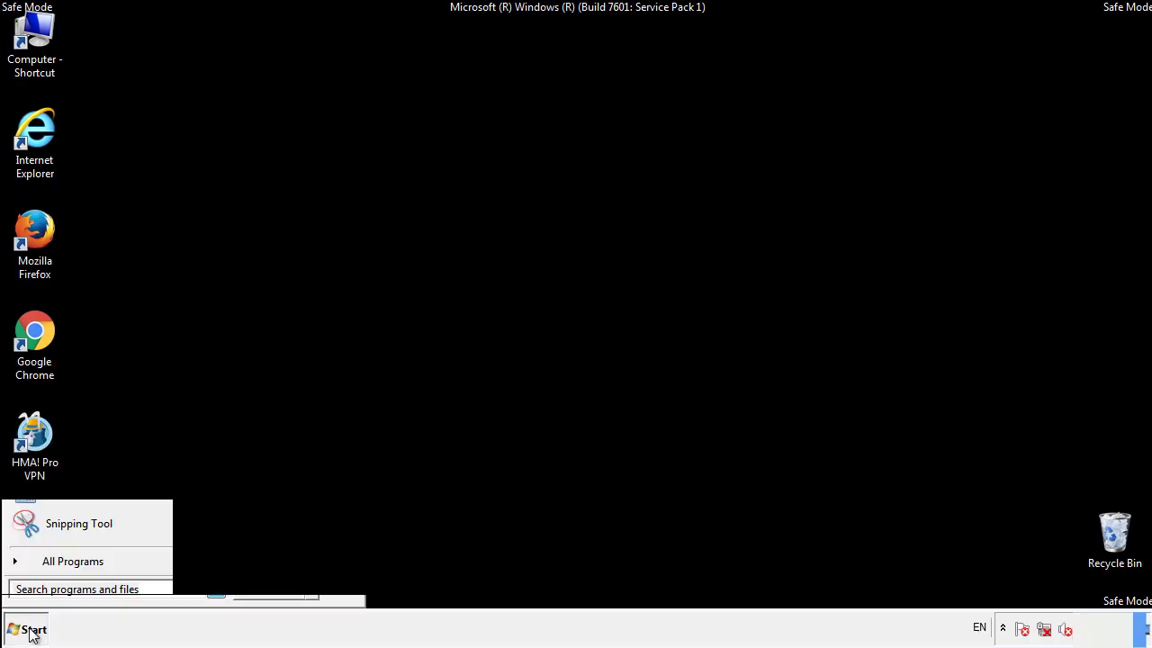
{"action": "left_click", "coordinate": [72, 561]}
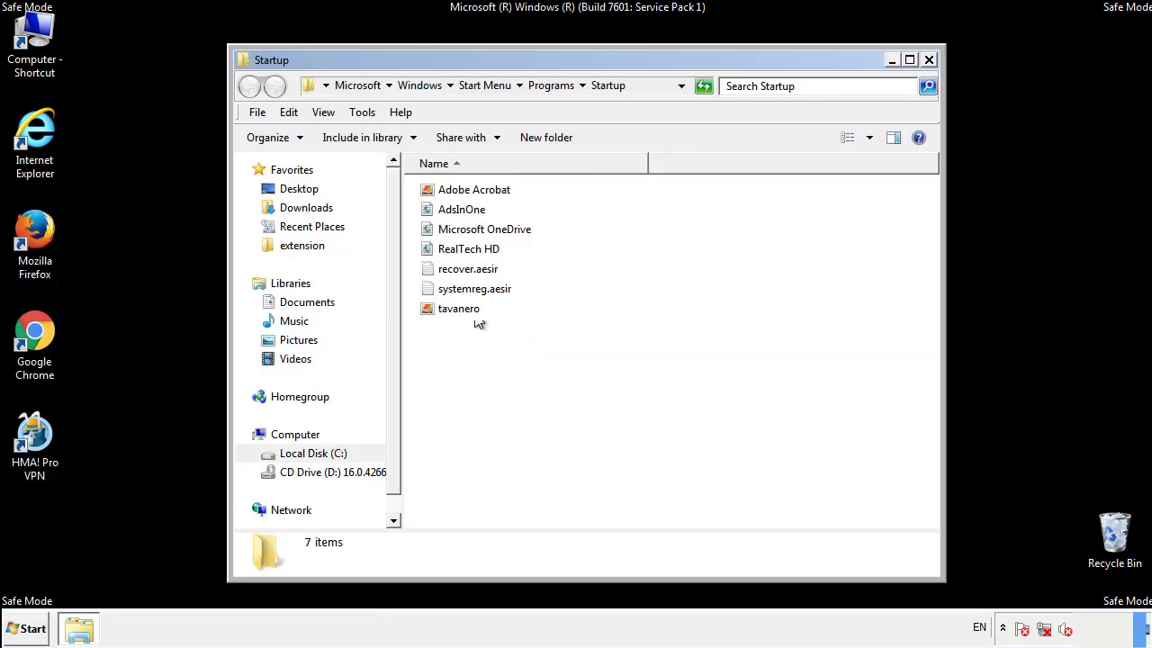
{"action": "left_click", "coordinate": [462, 208]}
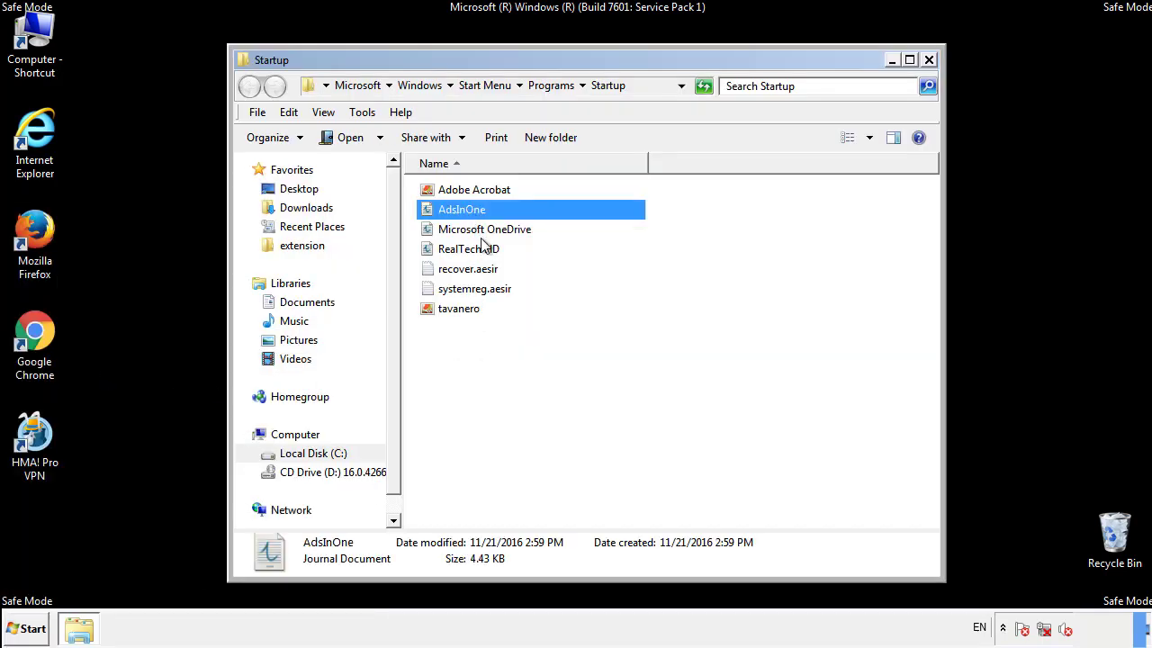
{"action": "left_click", "coordinate": [474, 288]}
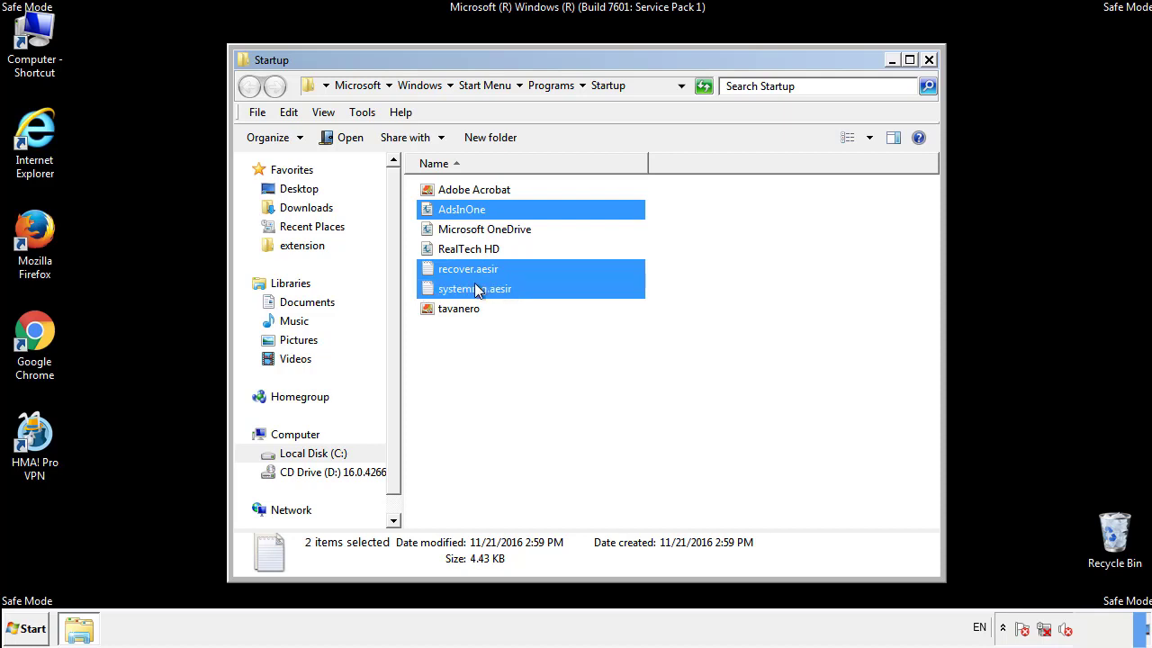
{"action": "right_click", "coordinate": [459, 308]}
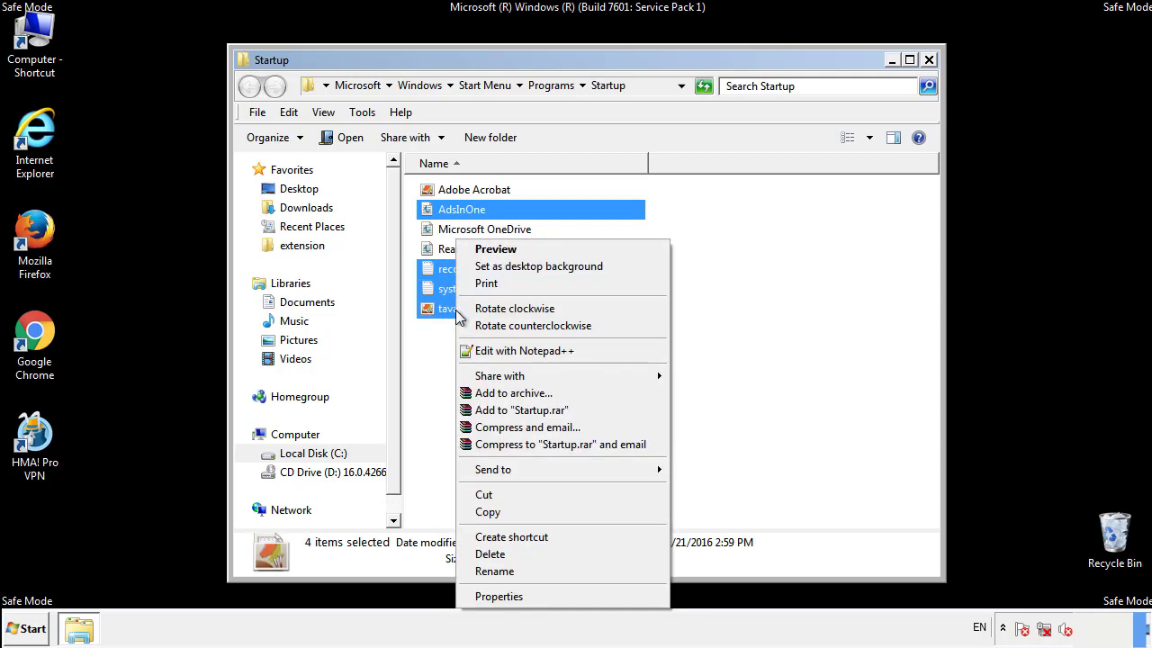
{"action": "left_click", "coordinate": [489, 553]}
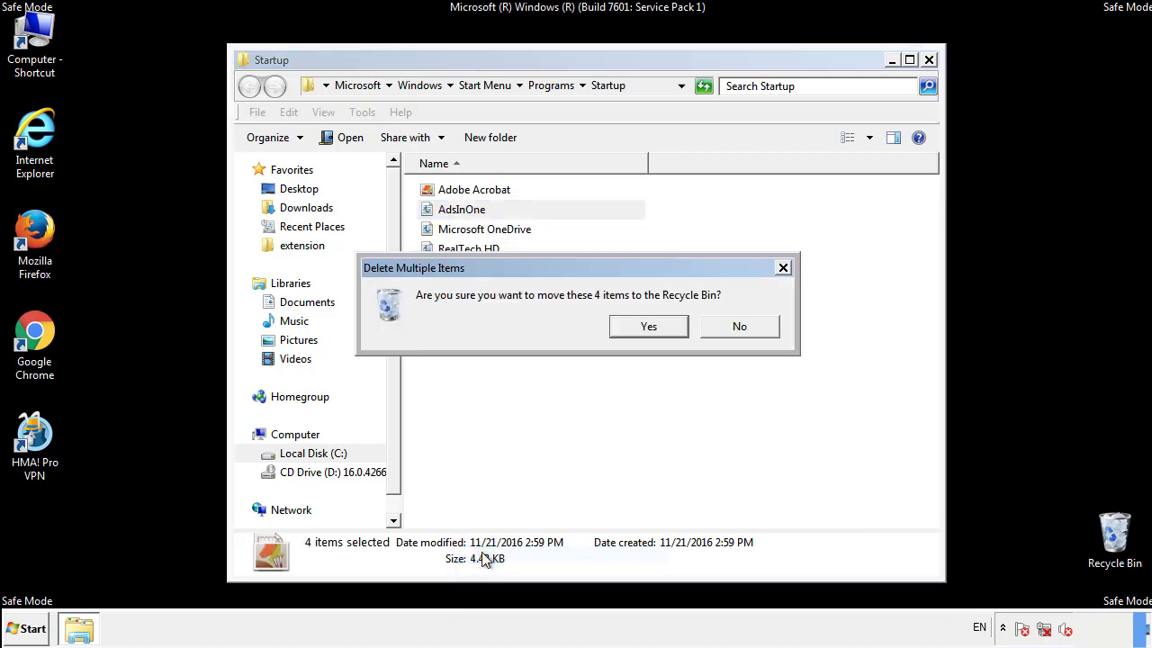
{"action": "left_click", "coordinate": [648, 326]}
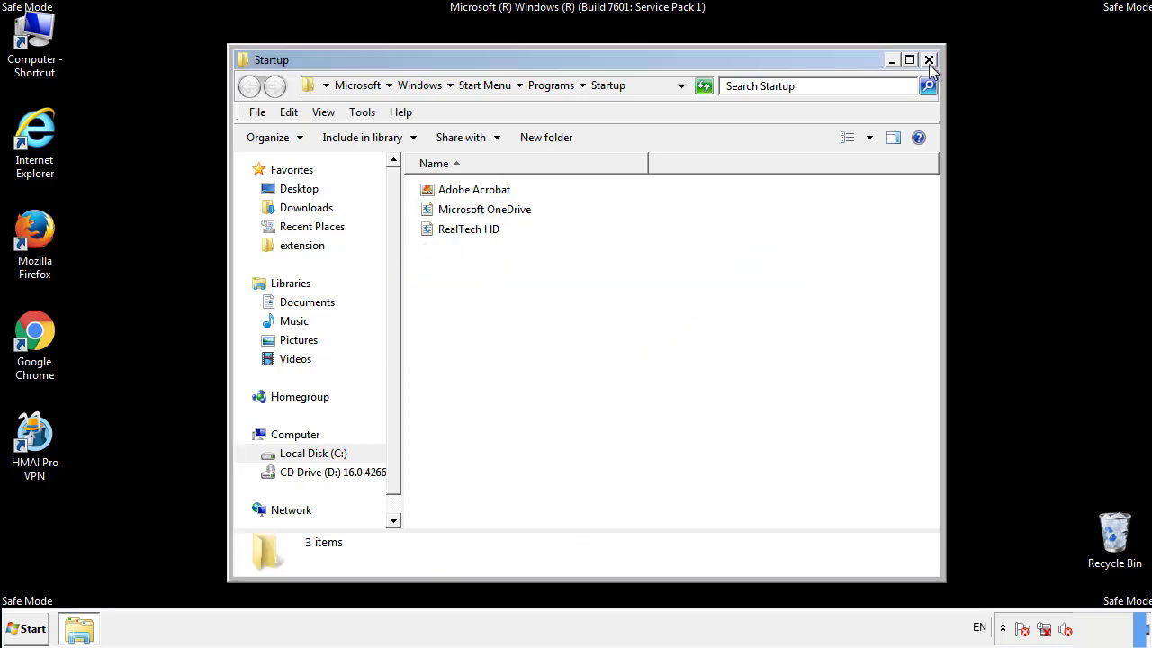
{"action": "left_click", "coordinate": [928, 61]}
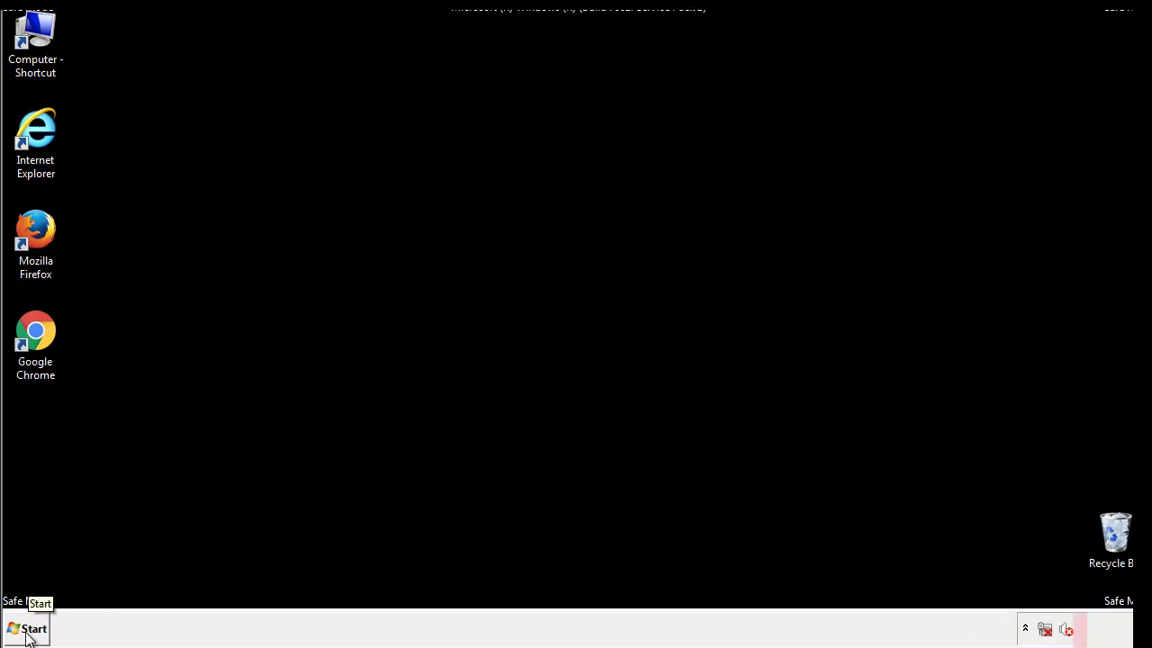
Launch regedit and expand HKEY_LOCAL_MACHINE\SOFTWARE\Microsoft\Windows to CurrentVersion.
{"action": "left_click", "coordinate": [27, 628]}
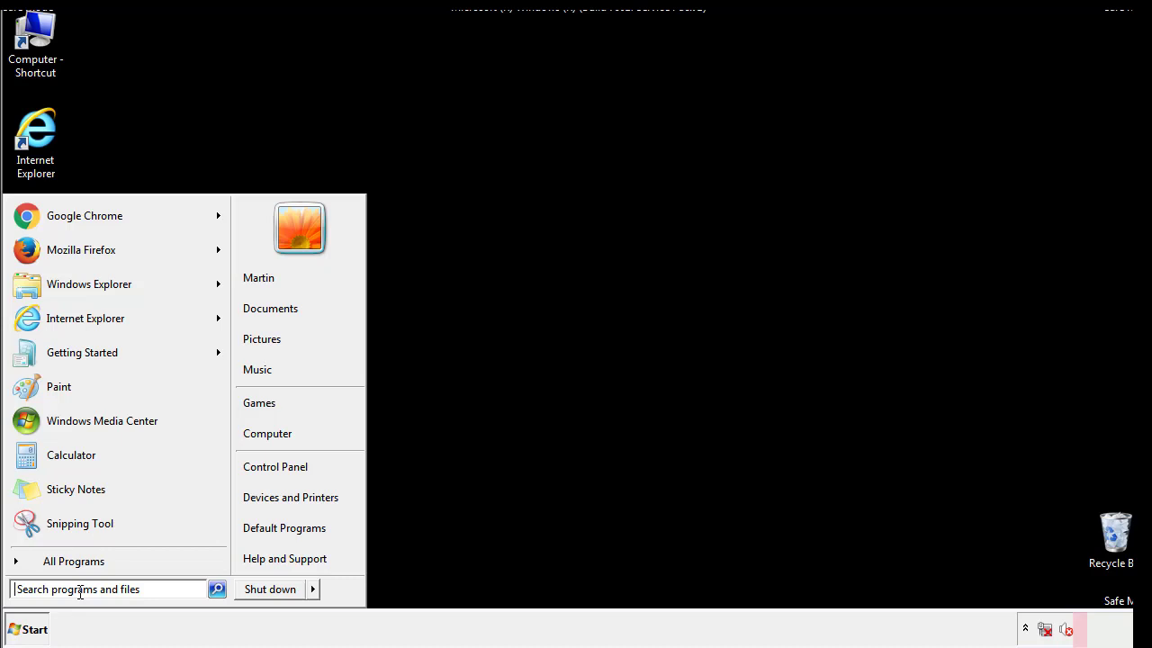
{"action": "type", "text": "reged"}
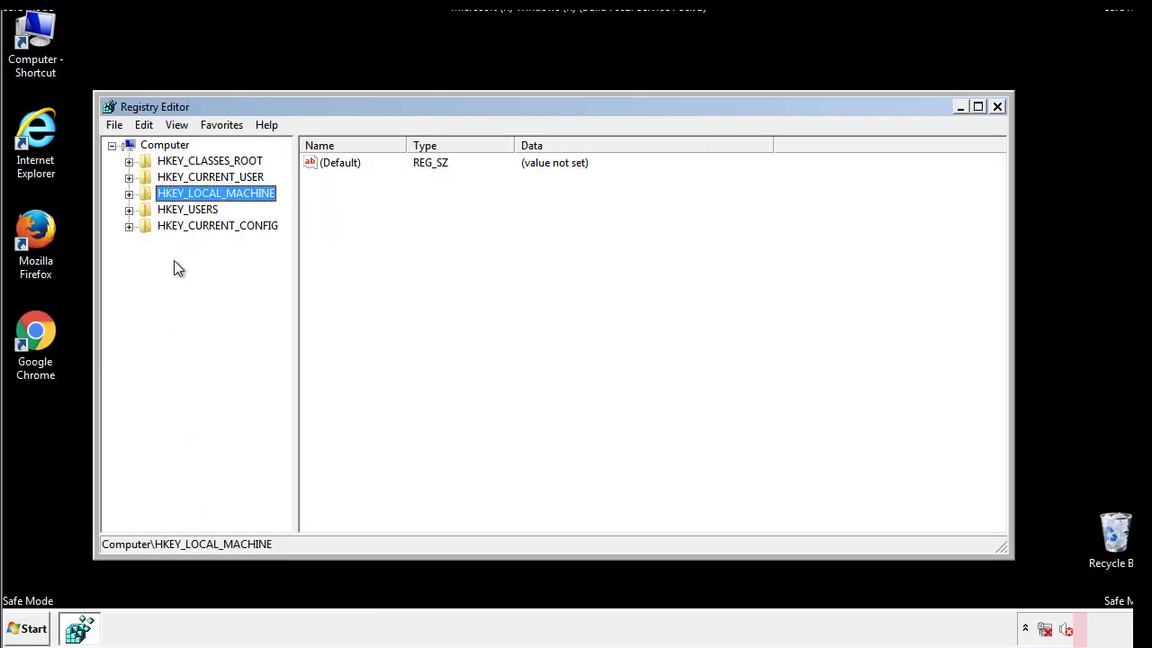
{"action": "left_click", "coordinate": [129, 193]}
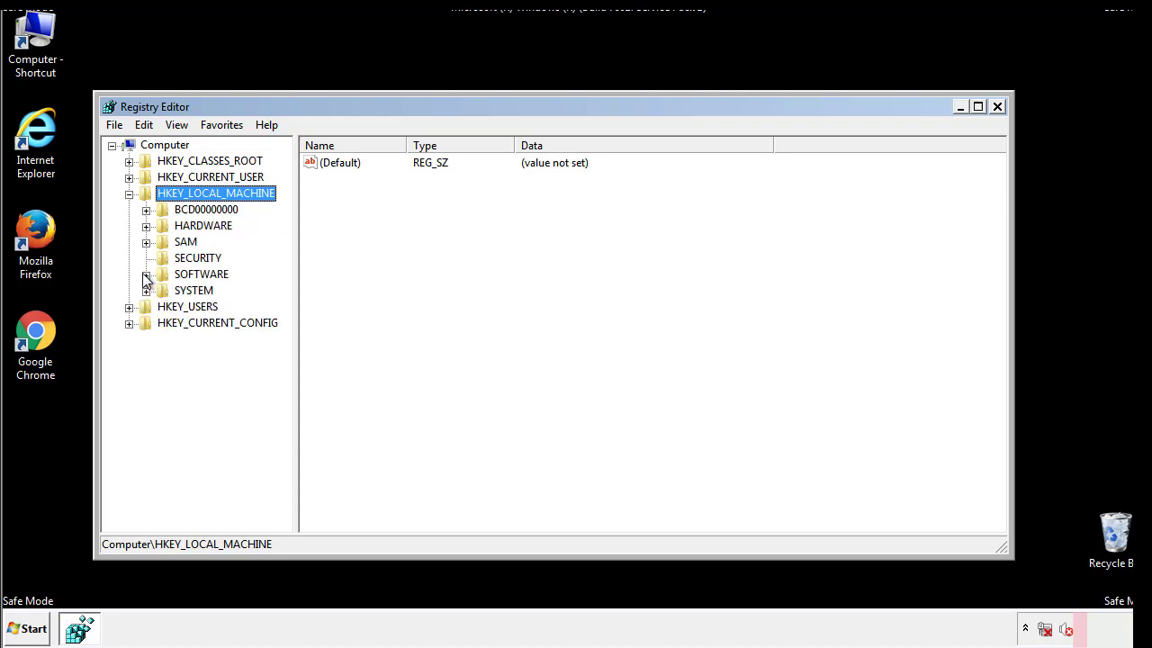
{"action": "left_click", "coordinate": [146, 274]}
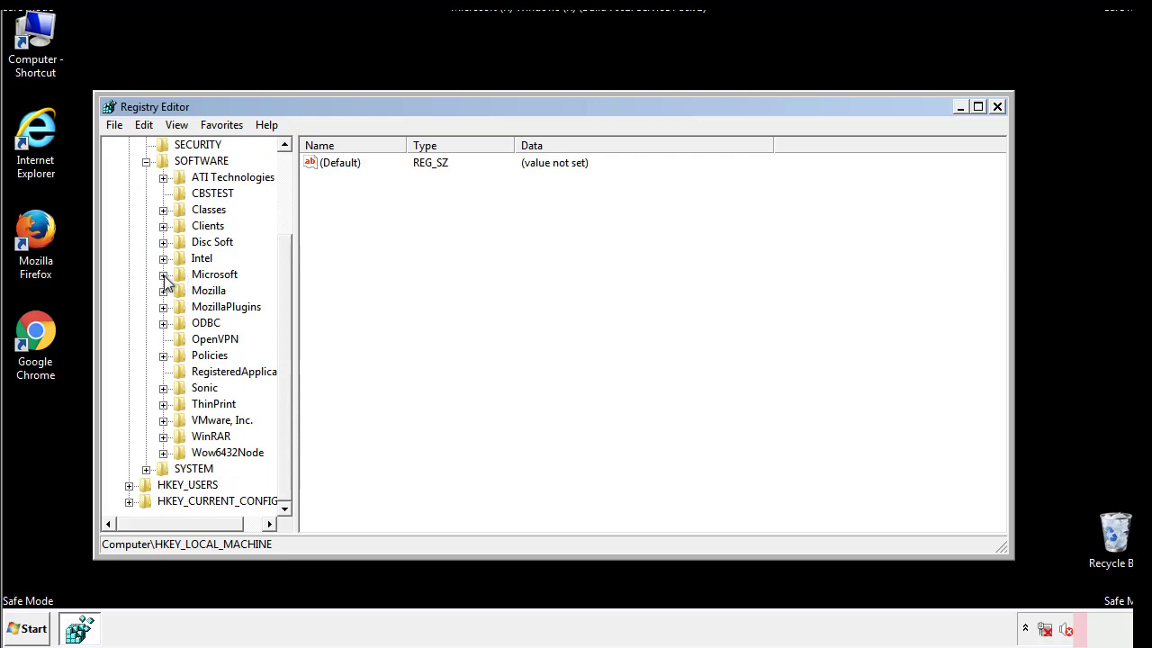
{"action": "left_click", "coordinate": [162, 274]}
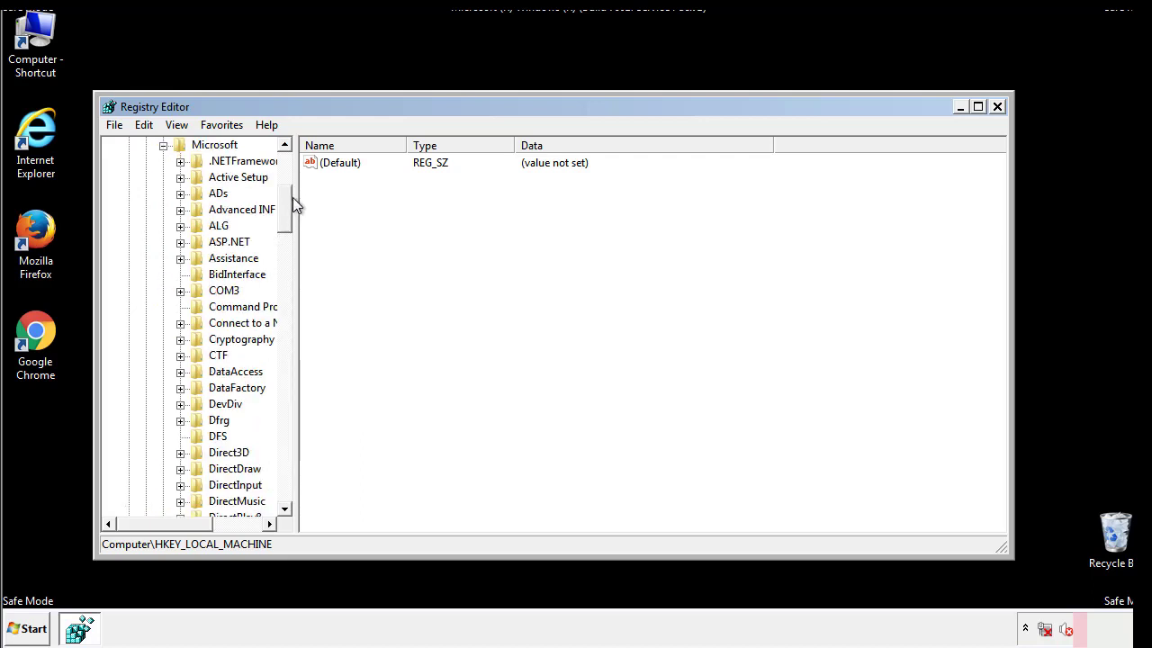
{"action": "scroll", "scroll_direction": "down", "scroll_amount": 3}
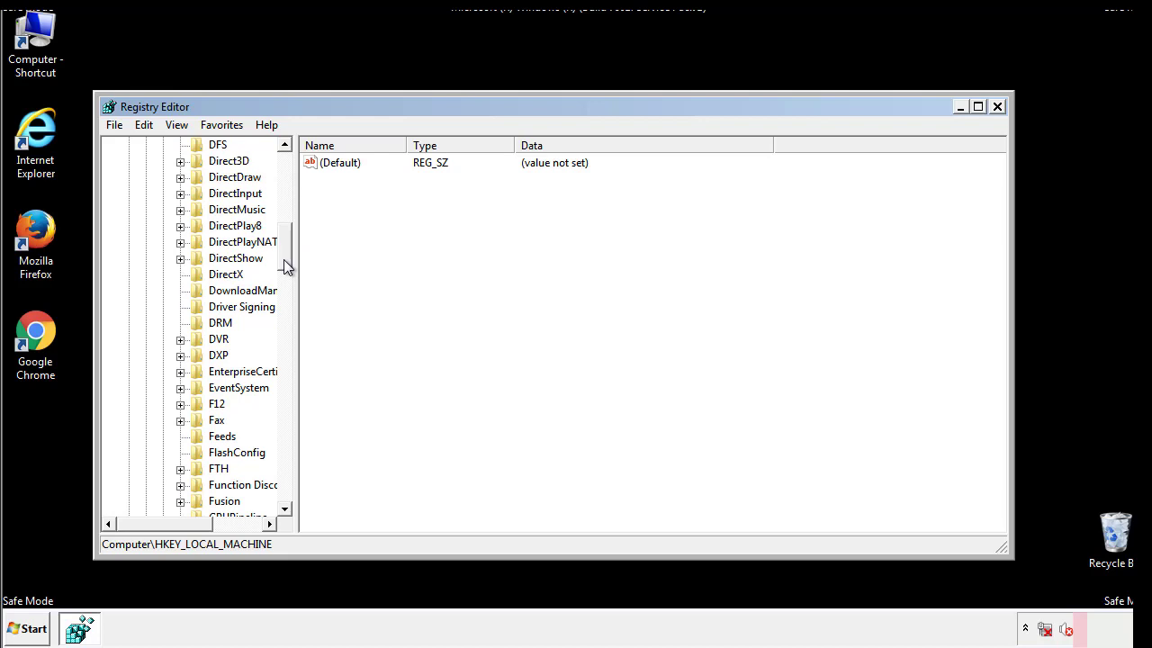
{"action": "scroll", "scroll_direction": "down", "scroll_amount": 3}
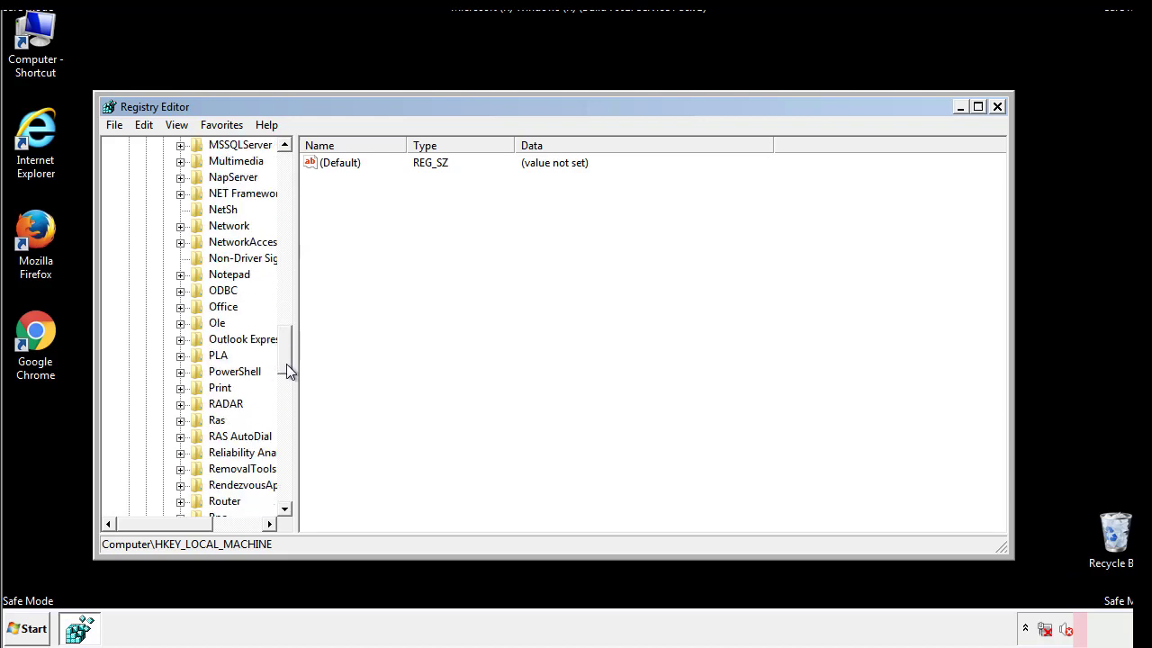
{"action": "scroll", "scroll_direction": "down", "scroll_amount": 3}
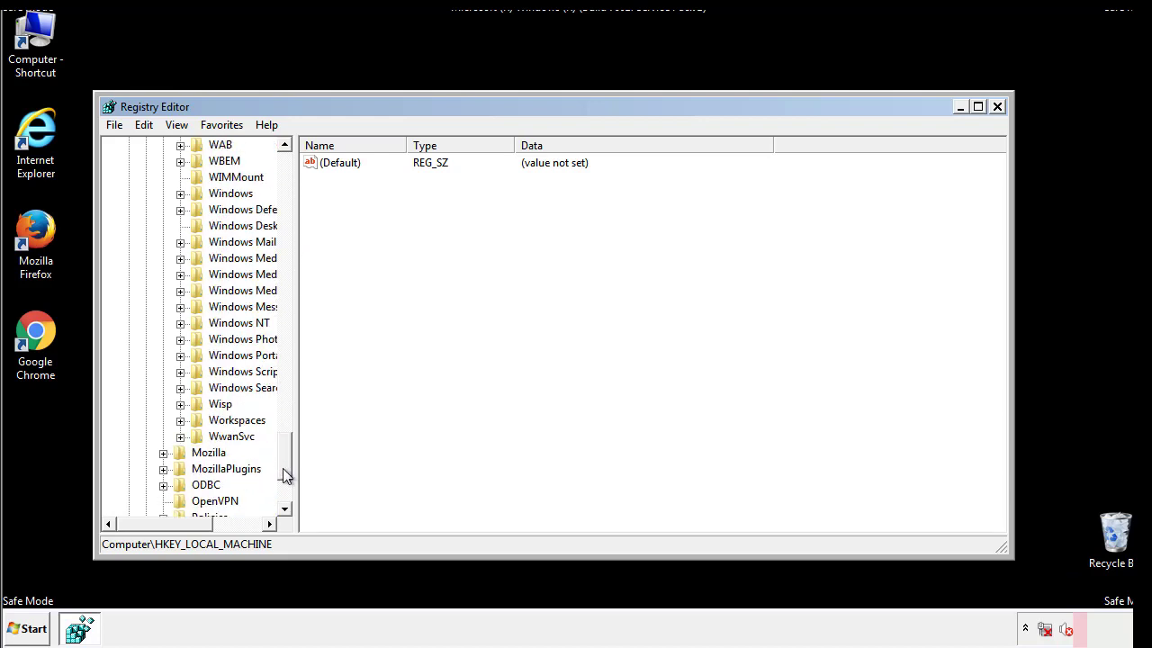
{"action": "left_click", "coordinate": [181, 275]}
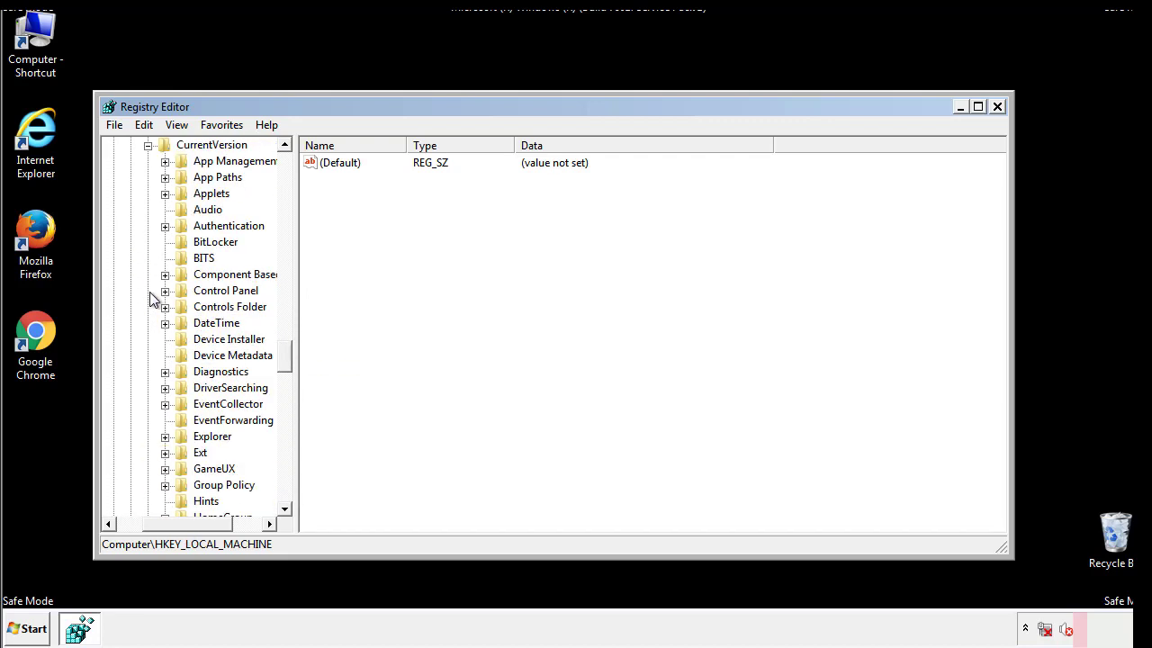
{"action": "scroll", "scroll_direction": "down", "scroll_amount": 3}
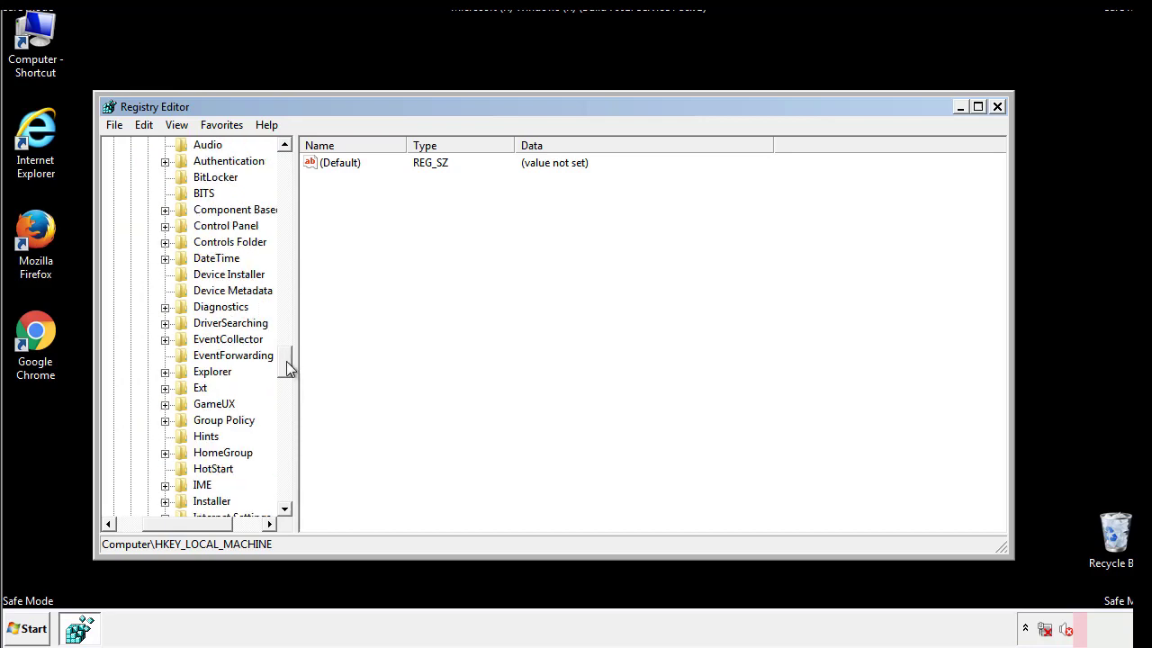
{"action": "scroll", "scroll_direction": "down", "scroll_amount": 3}
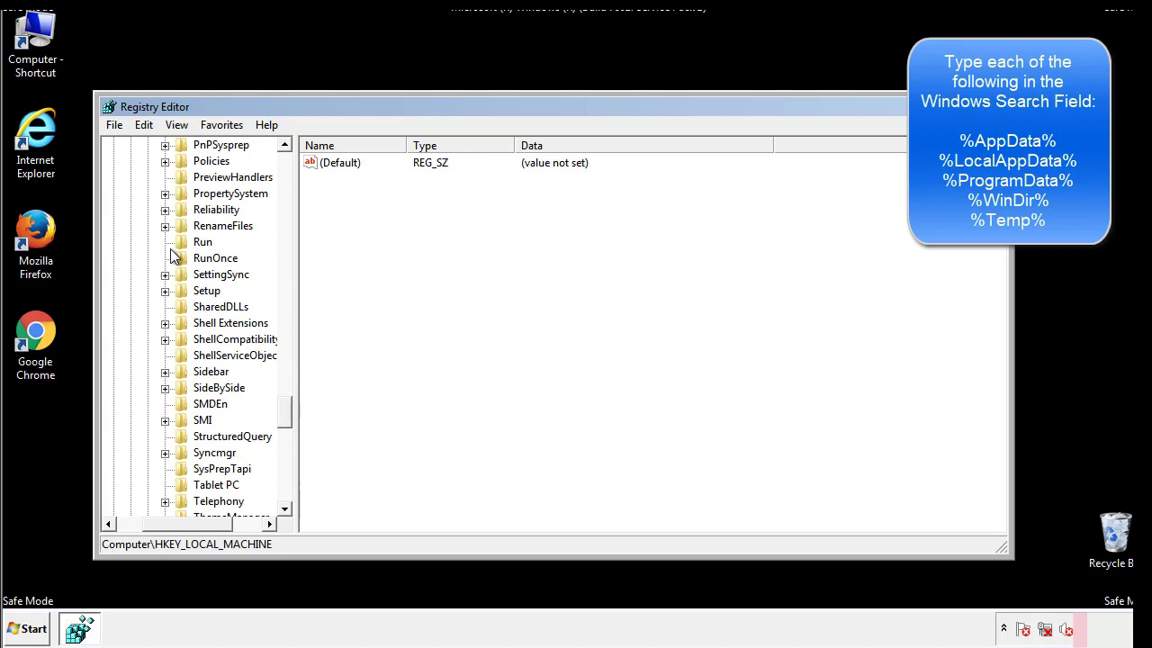
Delete the tappi.loc value from HKLM's CurrentVersion\Run key, keeping VMware User Process.
{"action": "left_click", "coordinate": [202, 242]}
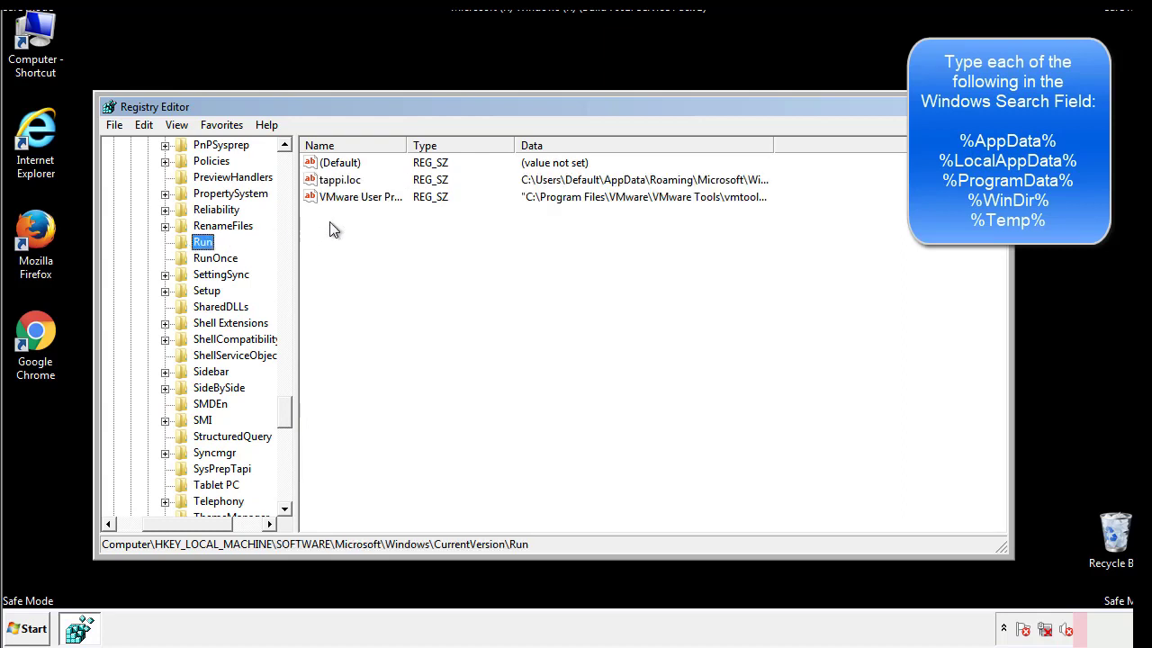
{"action": "mouse_move", "coordinate": [740, 198]}
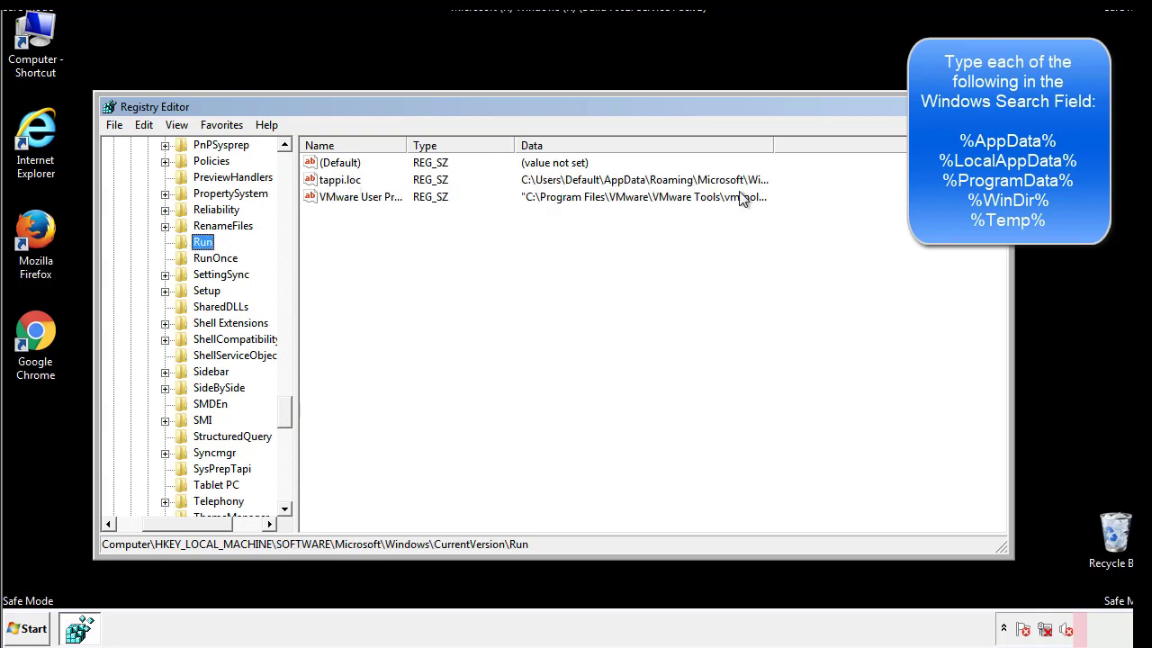
{"action": "left_click", "coordinate": [340, 179]}
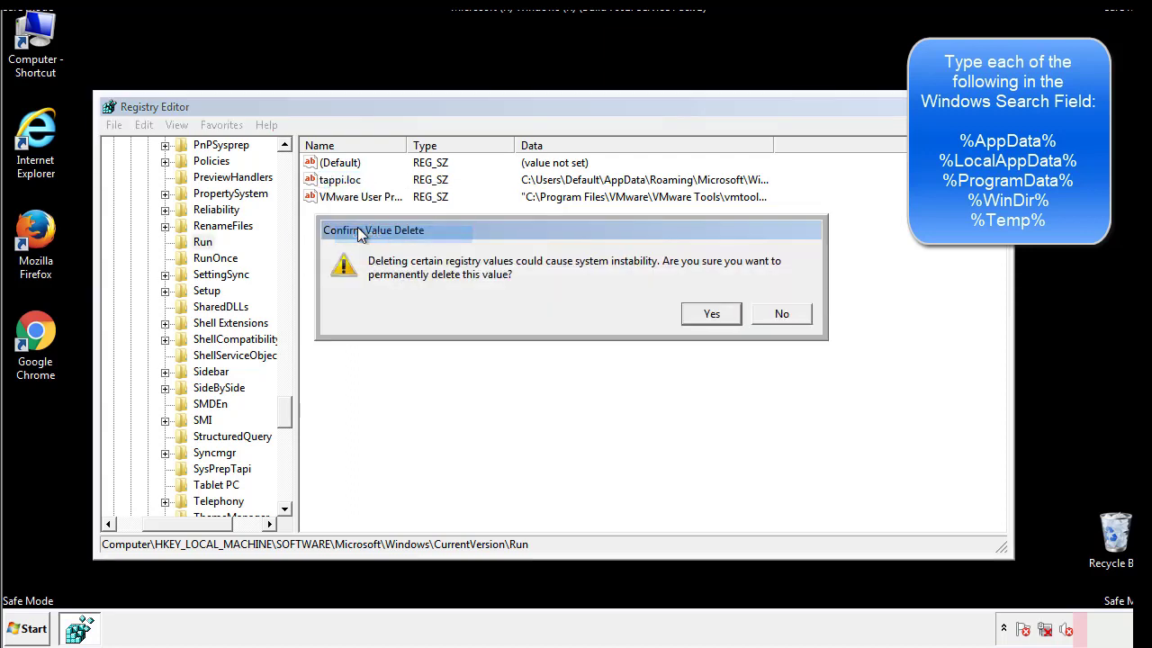
{"action": "left_click", "coordinate": [711, 313]}
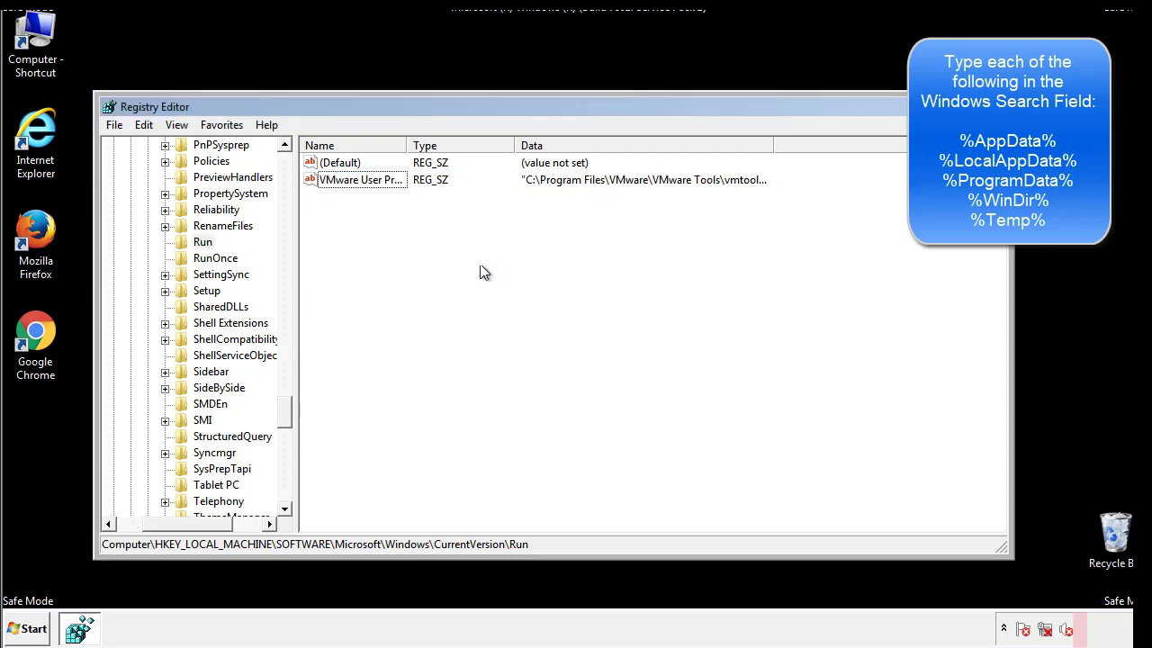
{"action": "scroll", "scroll_direction": "down", "scroll_amount": 3}
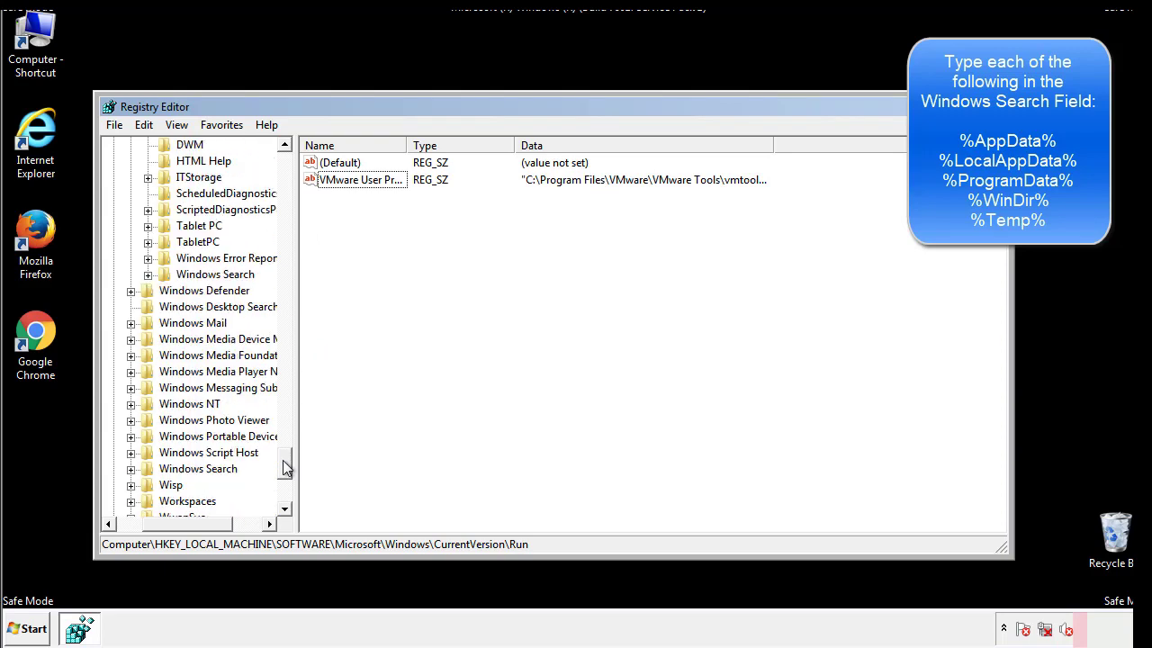
{"action": "scroll", "scroll_direction": "down", "scroll_amount": 3}
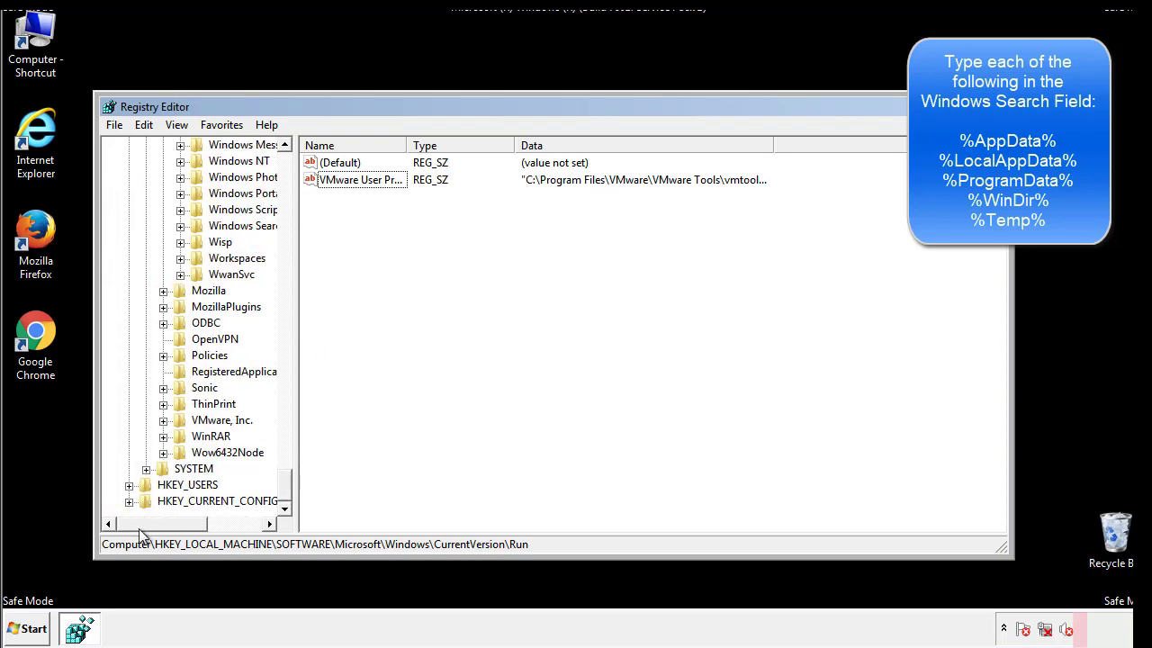
{"action": "scroll", "scroll_direction": "up", "scroll_amount": 3}
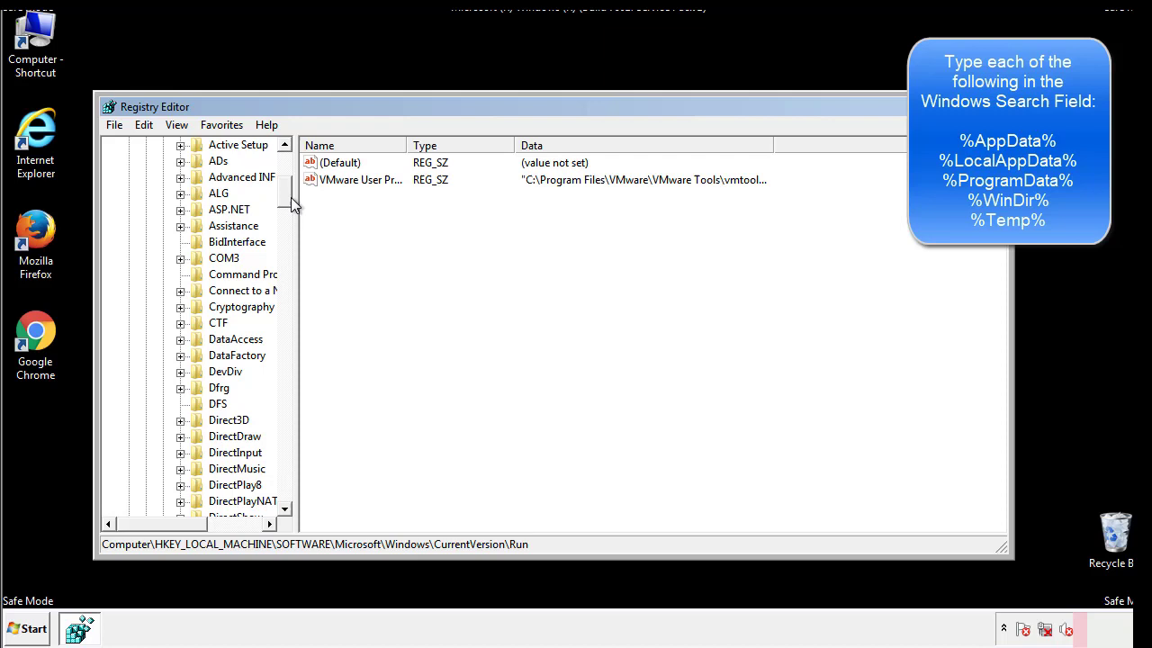
Review HKEY_CURRENT_USER's CurrentVersion\Run key, showing only the DAEMON Tools value.
{"action": "left_click", "coordinate": [129, 192]}
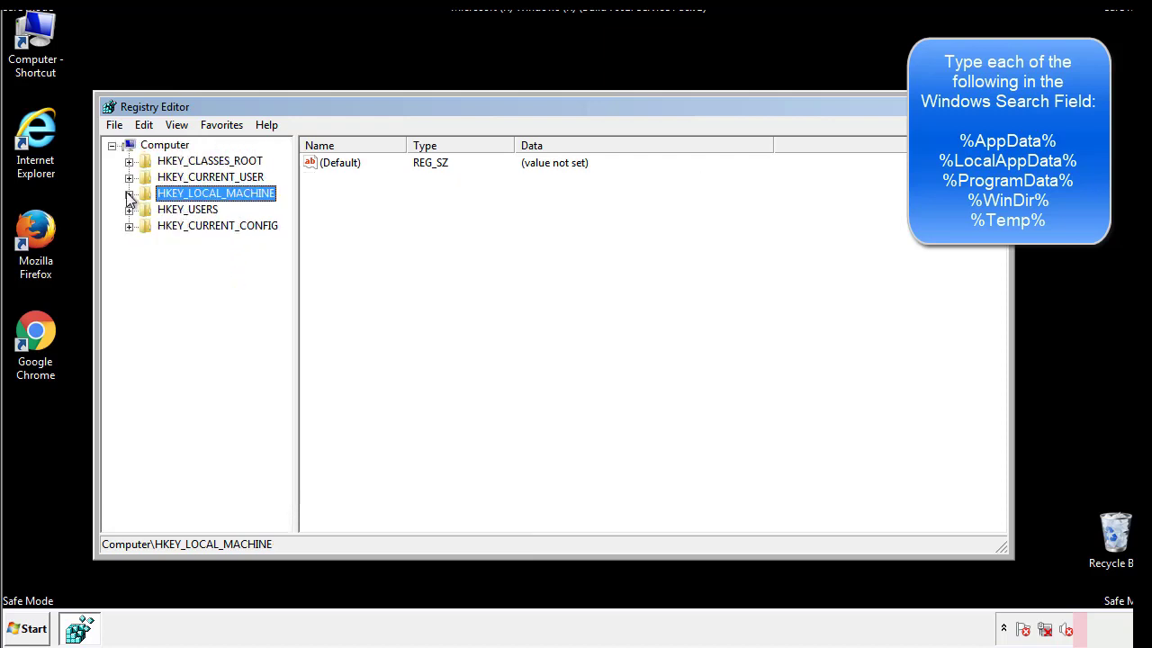
{"action": "left_click", "coordinate": [128, 176]}
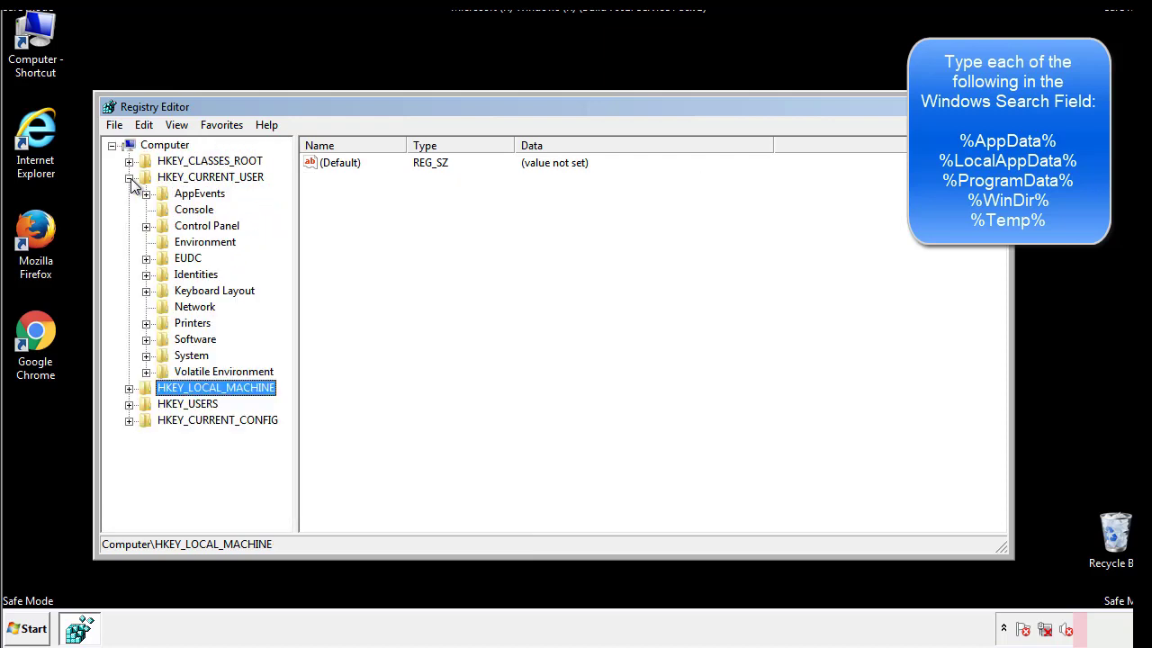
{"action": "mouse_move", "coordinate": [149, 287]}
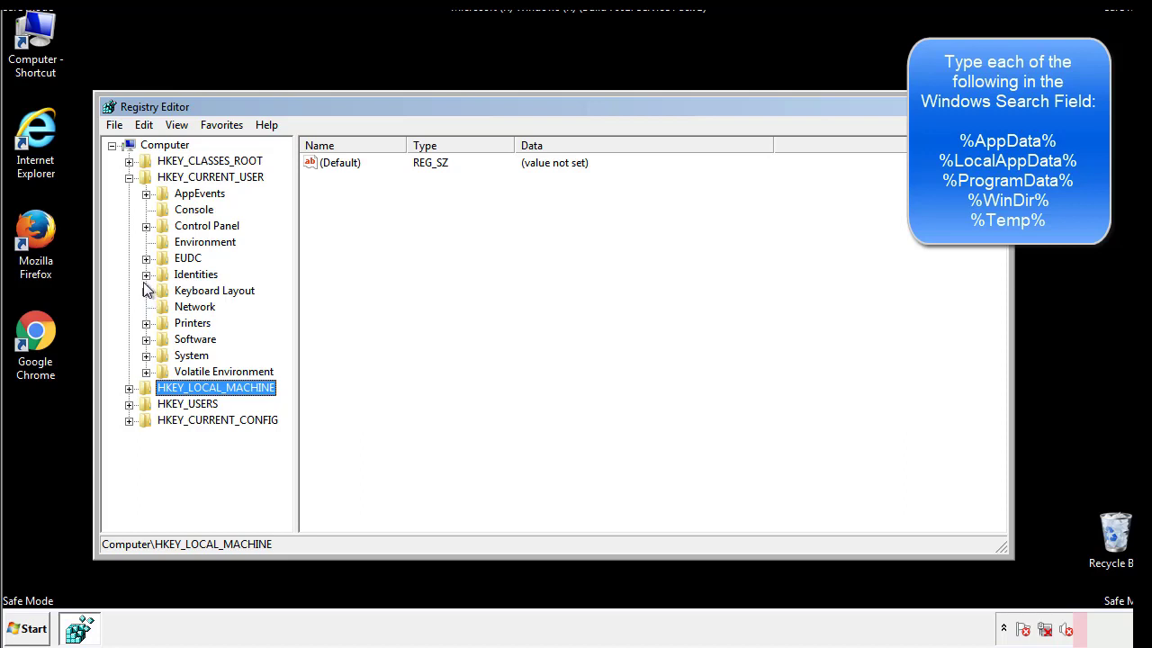
{"action": "mouse_move", "coordinate": [148, 298]}
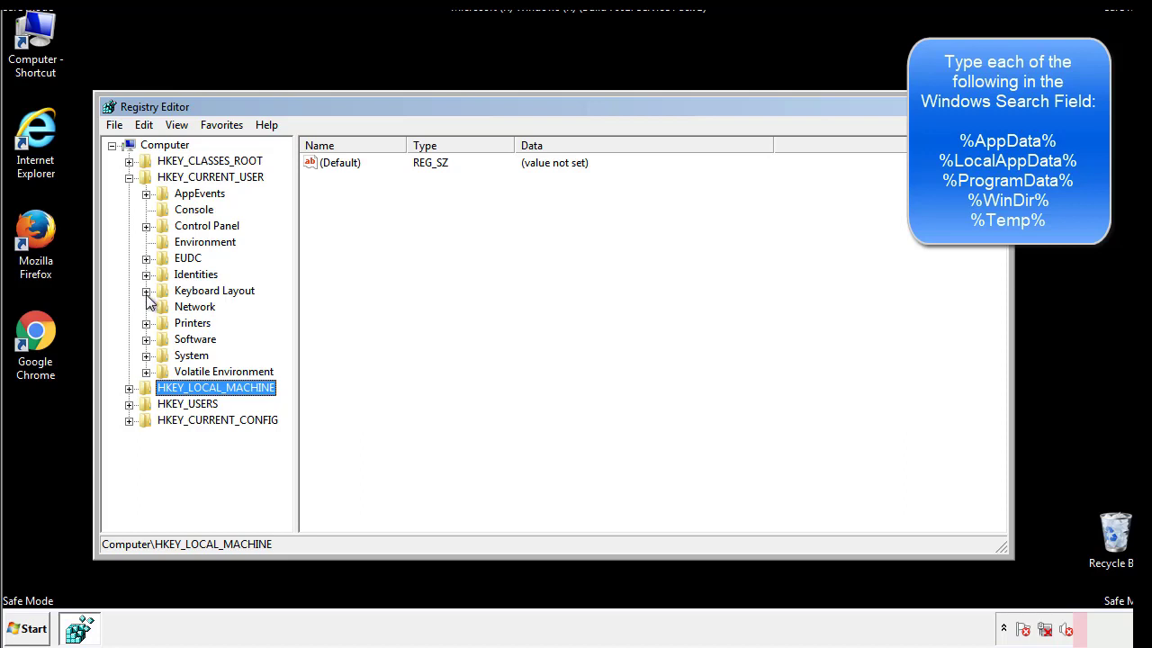
{"action": "left_click", "coordinate": [146, 339]}
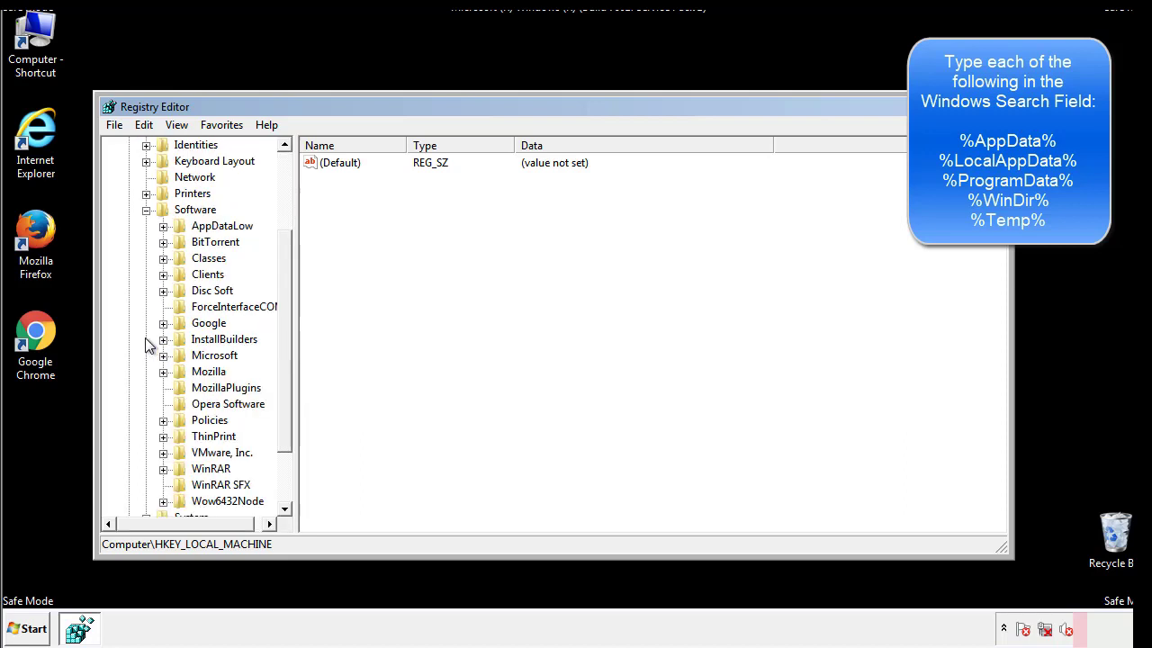
{"action": "scroll", "scroll_direction": "down", "scroll_amount": 3}
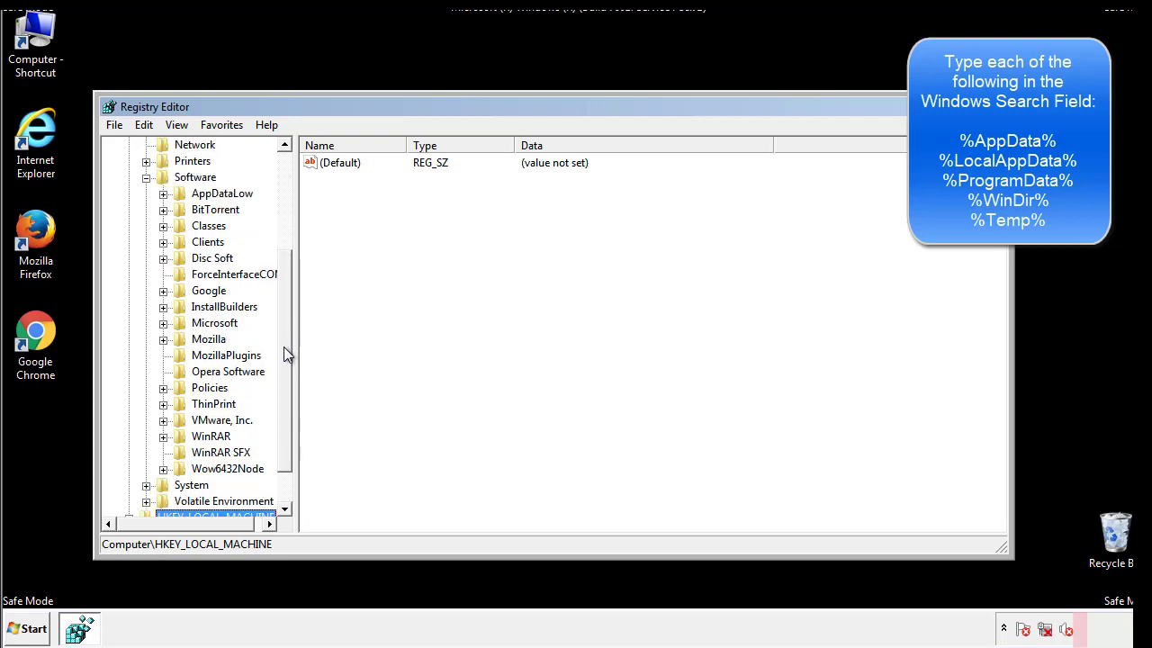
{"action": "mouse_move", "coordinate": [183, 363]}
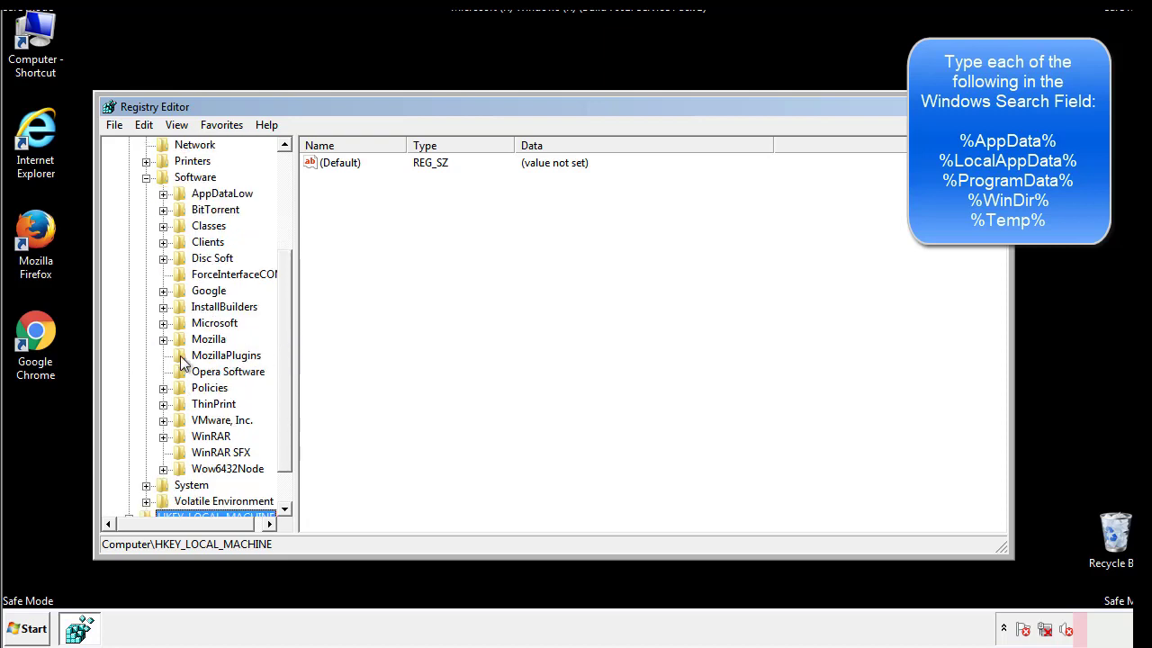
{"action": "mouse_move", "coordinate": [175, 245]}
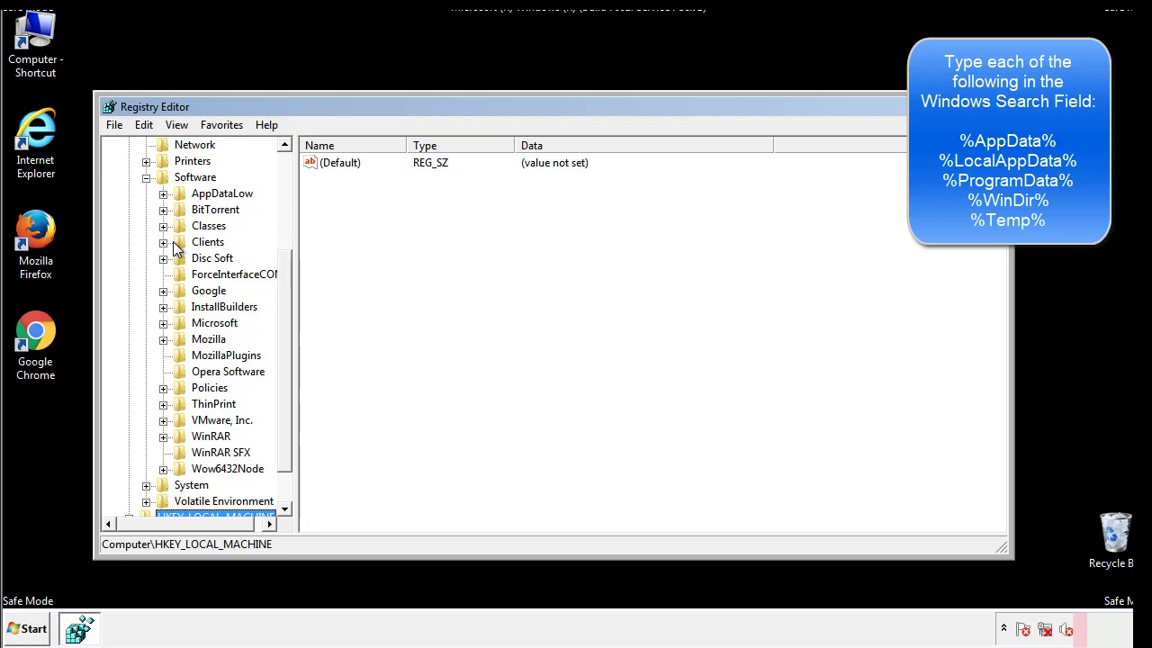
{"action": "left_click", "coordinate": [163, 322]}
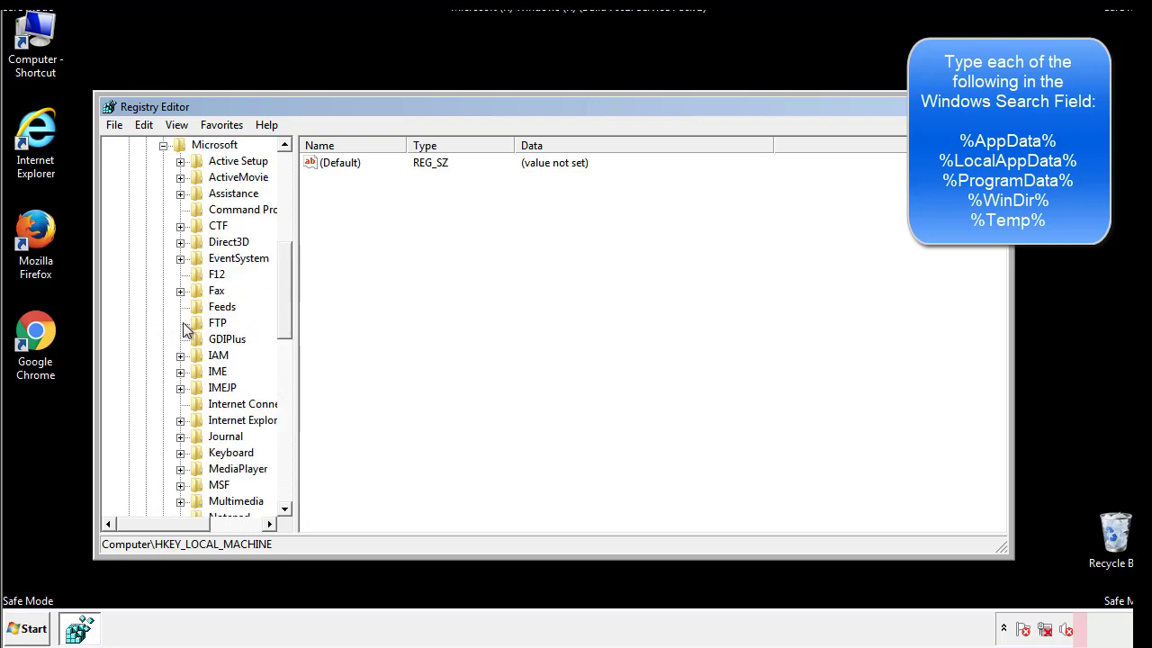
{"action": "scroll", "scroll_direction": "down", "scroll_amount": 3}
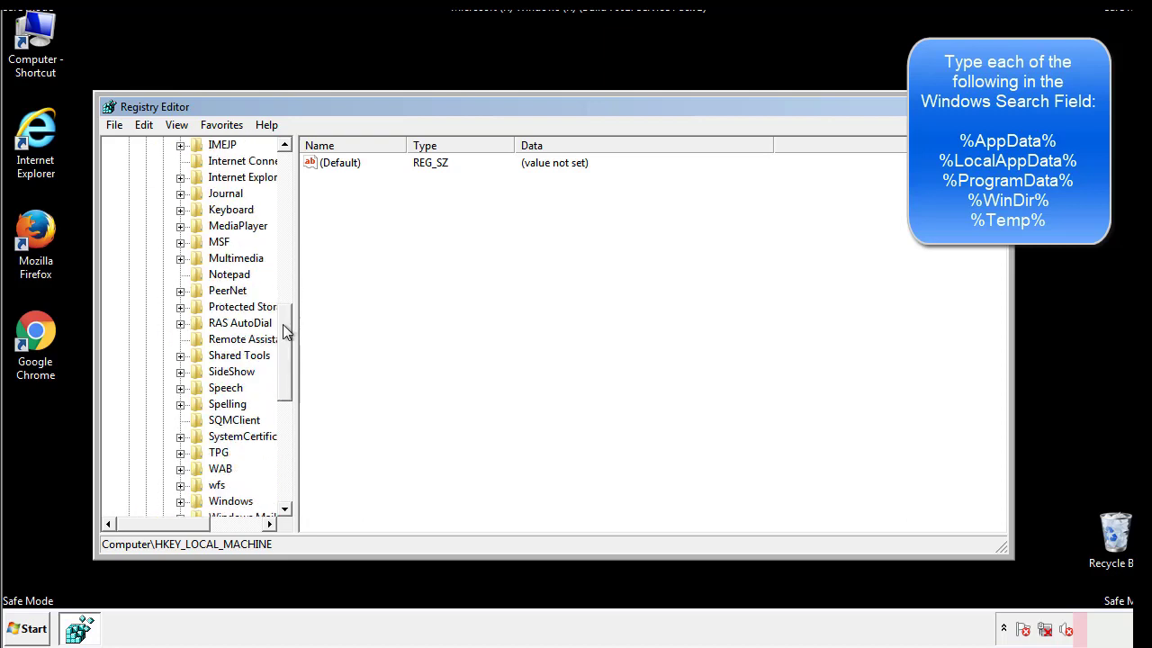
{"action": "scroll", "scroll_direction": "down", "scroll_amount": 3}
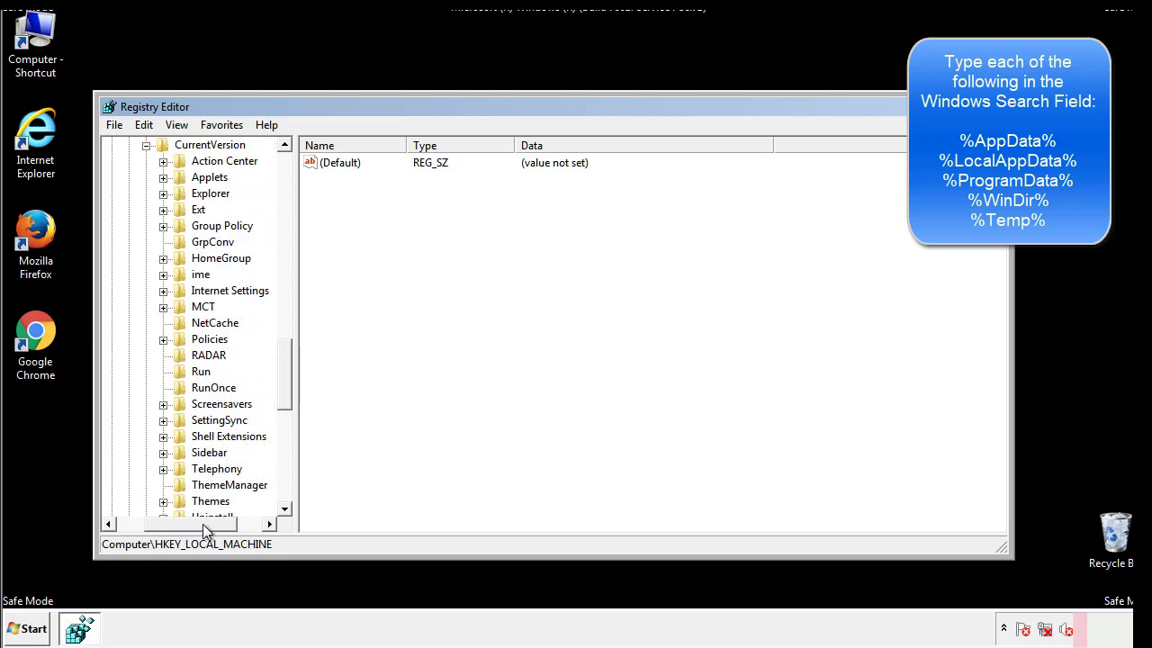
{"action": "left_click", "coordinate": [201, 370]}
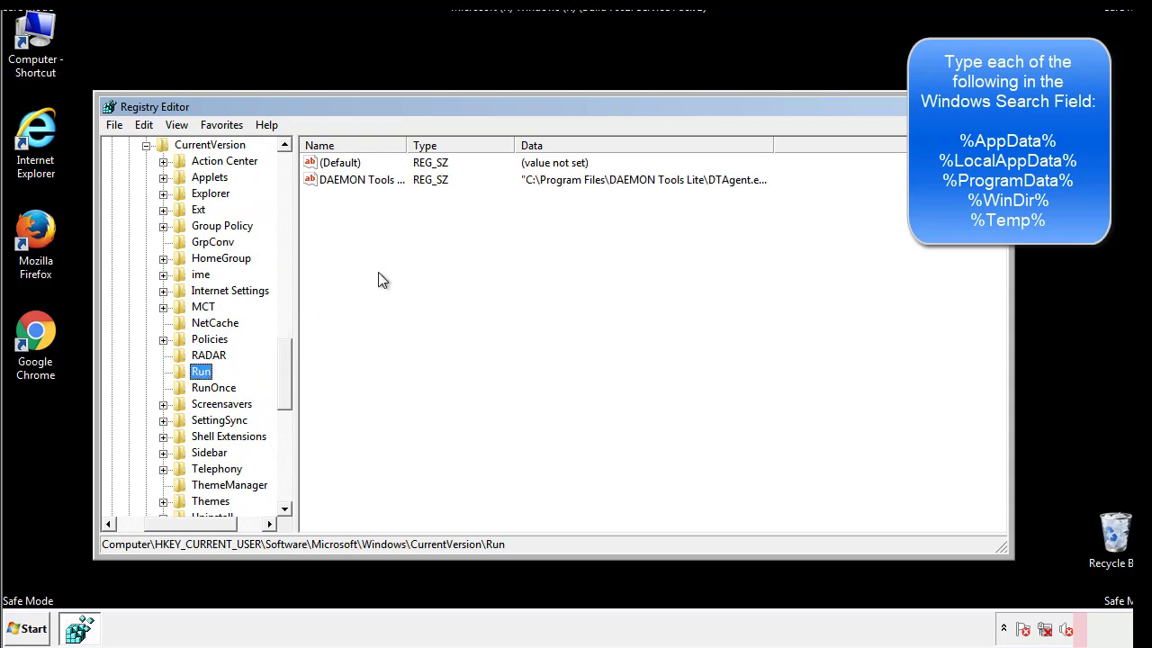
{"action": "mouse_move", "coordinate": [374, 197]}
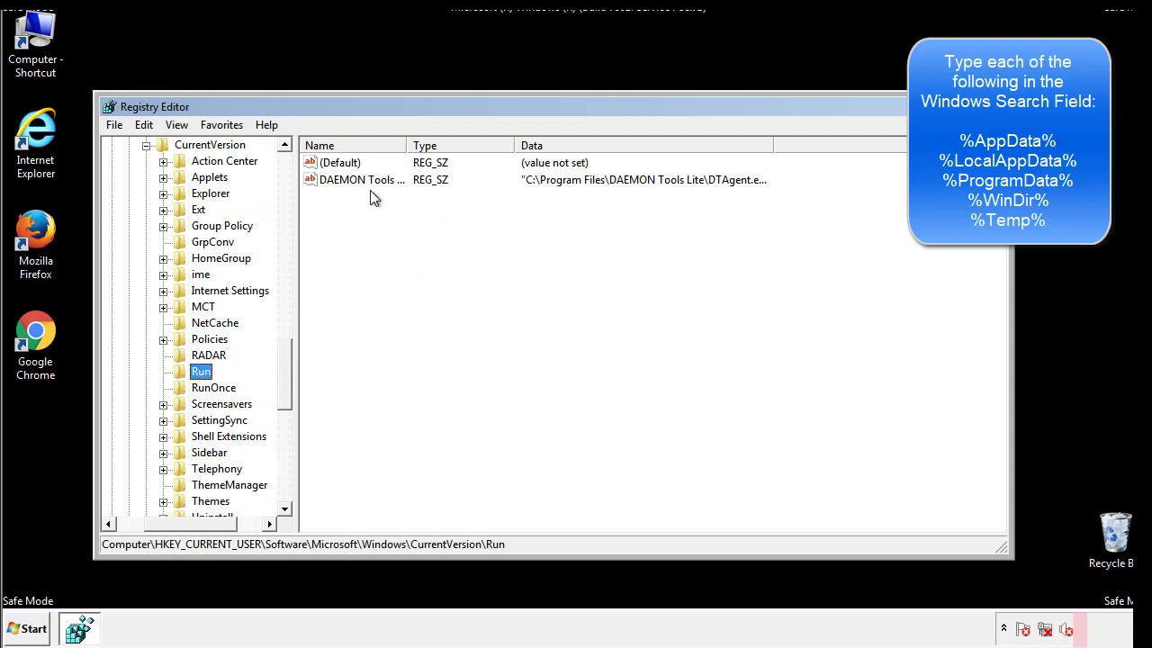
{"action": "mouse_move", "coordinate": [493, 212]}
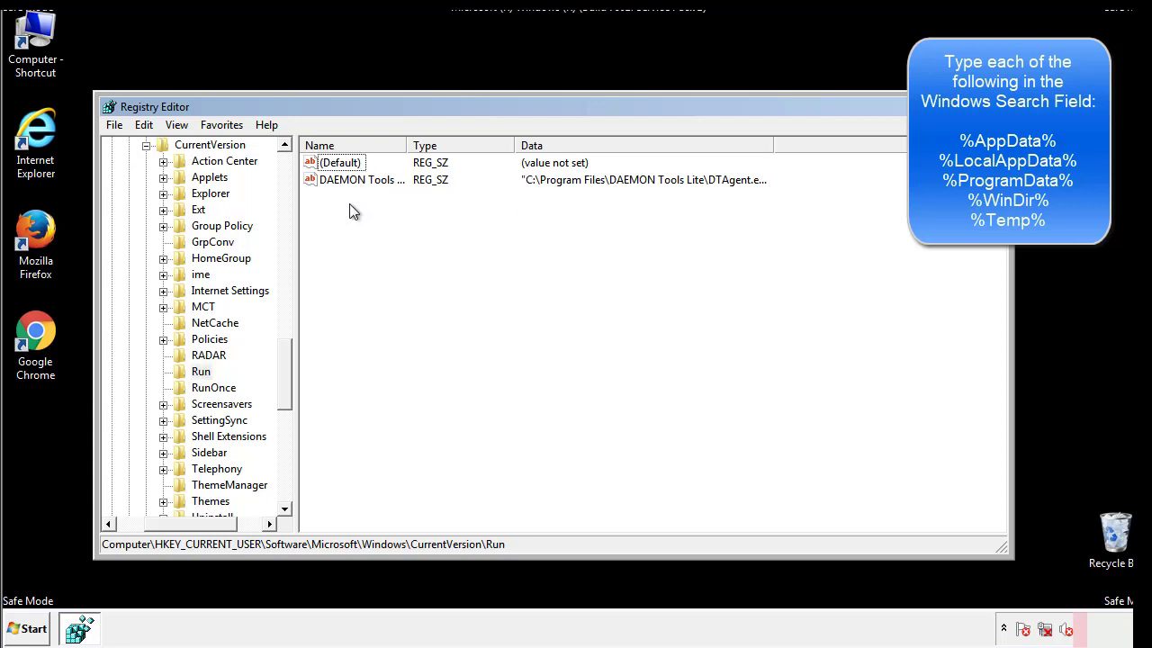
{"action": "mouse_move", "coordinate": [416, 213]}
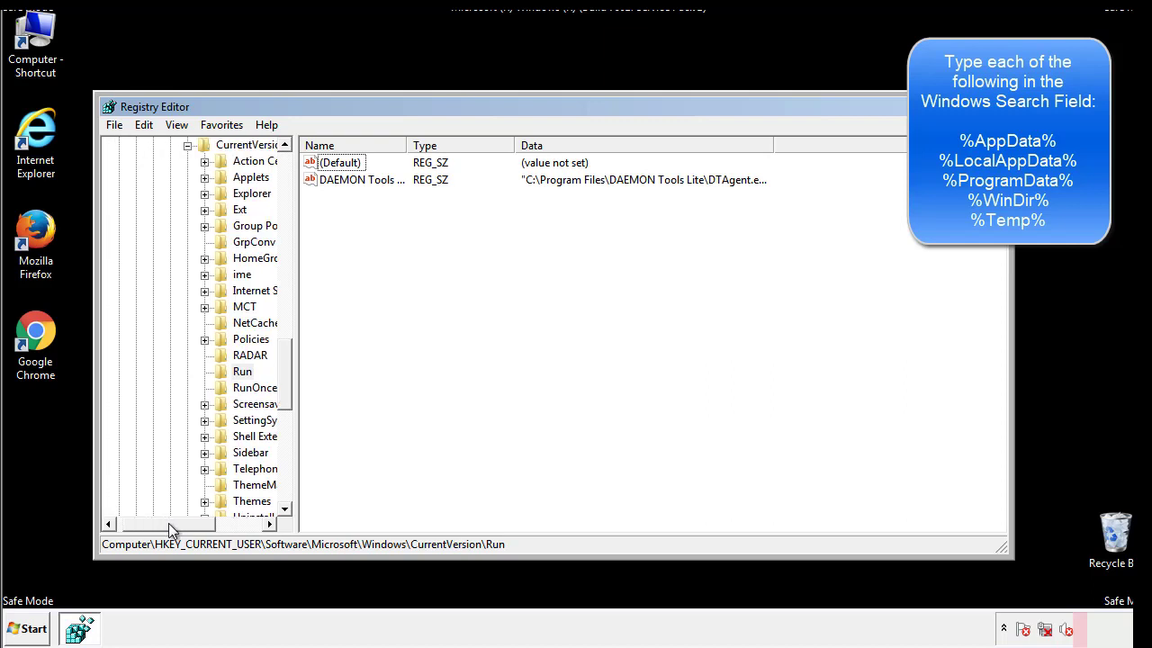
{"action": "scroll", "scroll_direction": "up", "scroll_amount": 3}
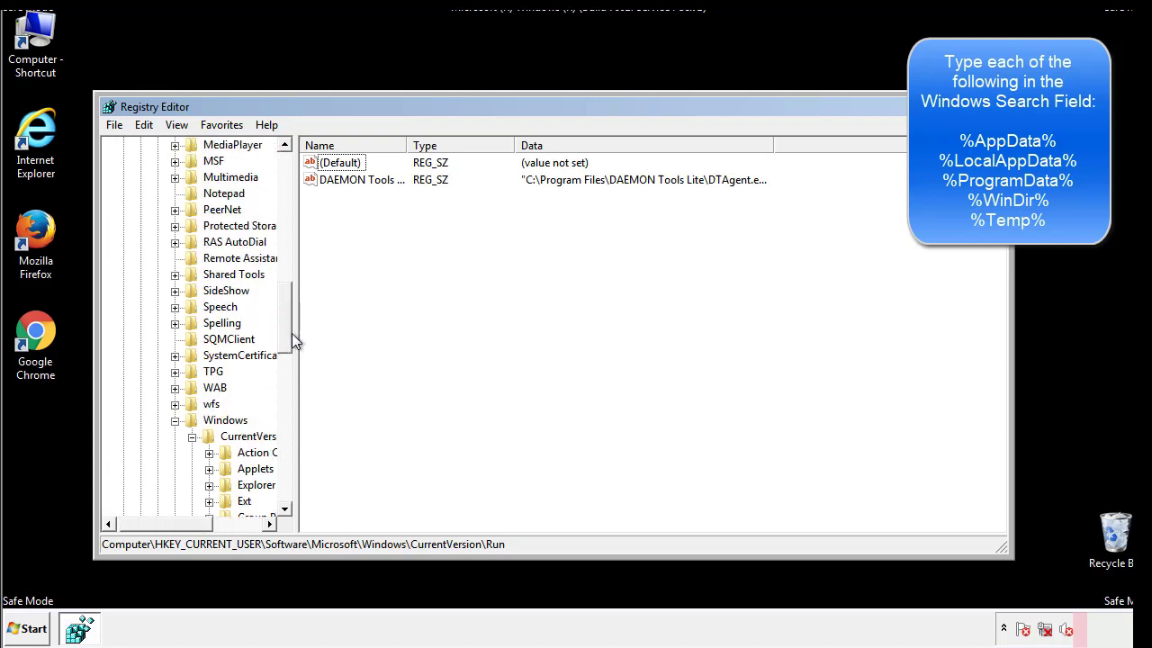
{"action": "left_click", "coordinate": [225, 419]}
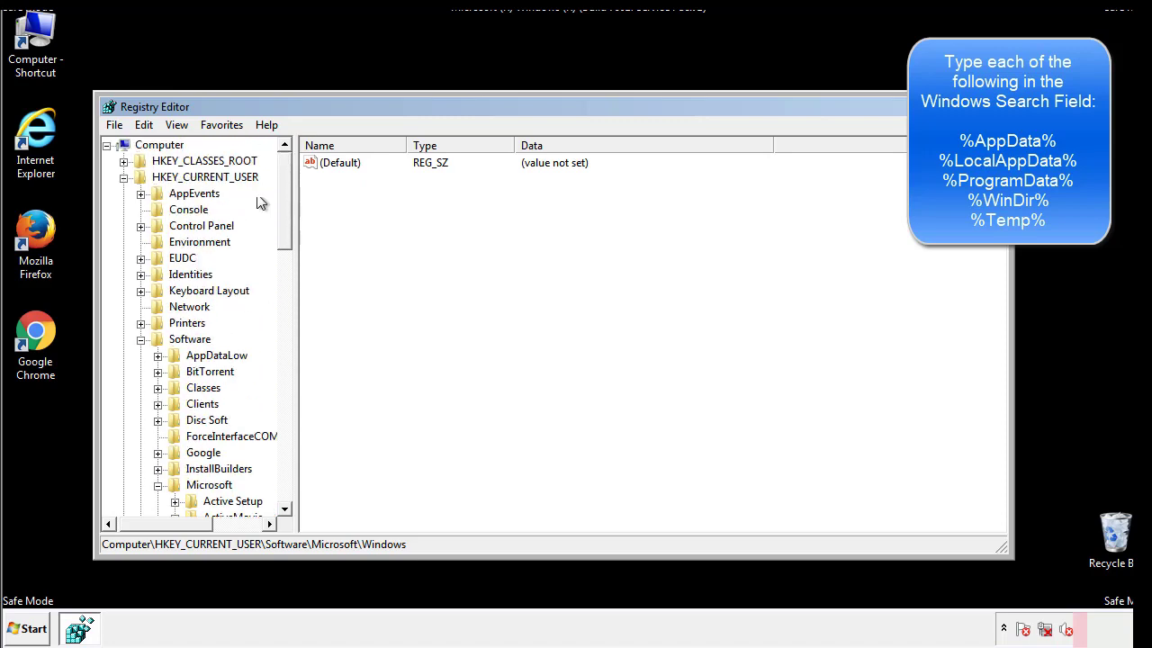
Search the registry for %temp%, landing on the Temporary Files cleanup key.
{"action": "left_click", "coordinate": [144, 124]}
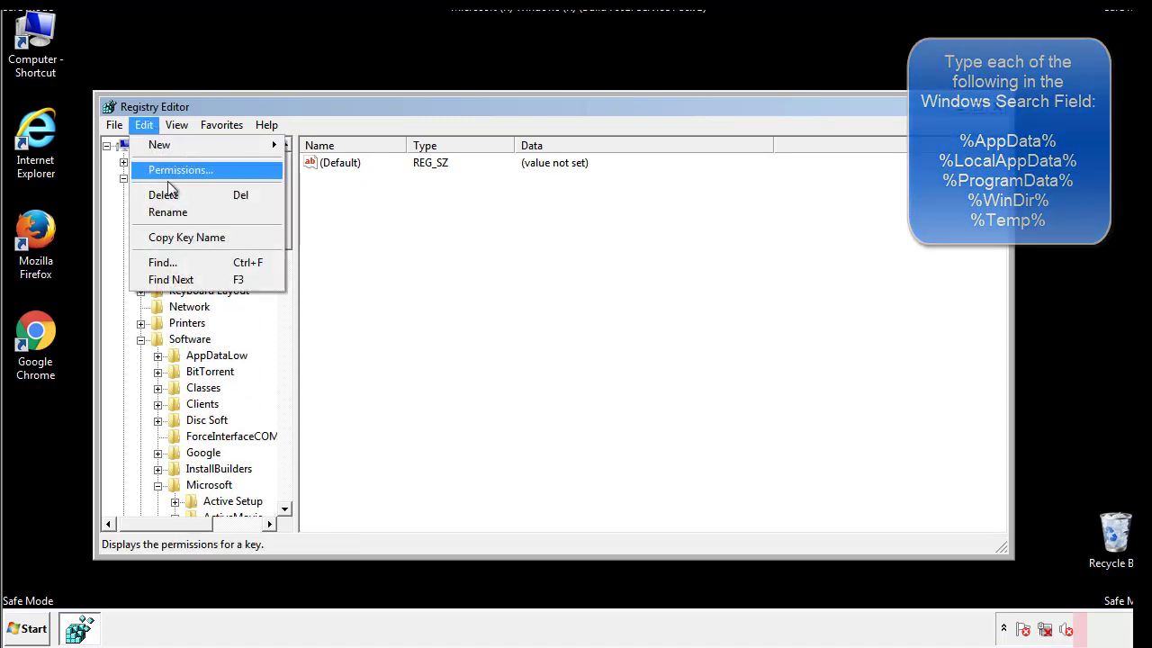
{"action": "left_click", "coordinate": [162, 262]}
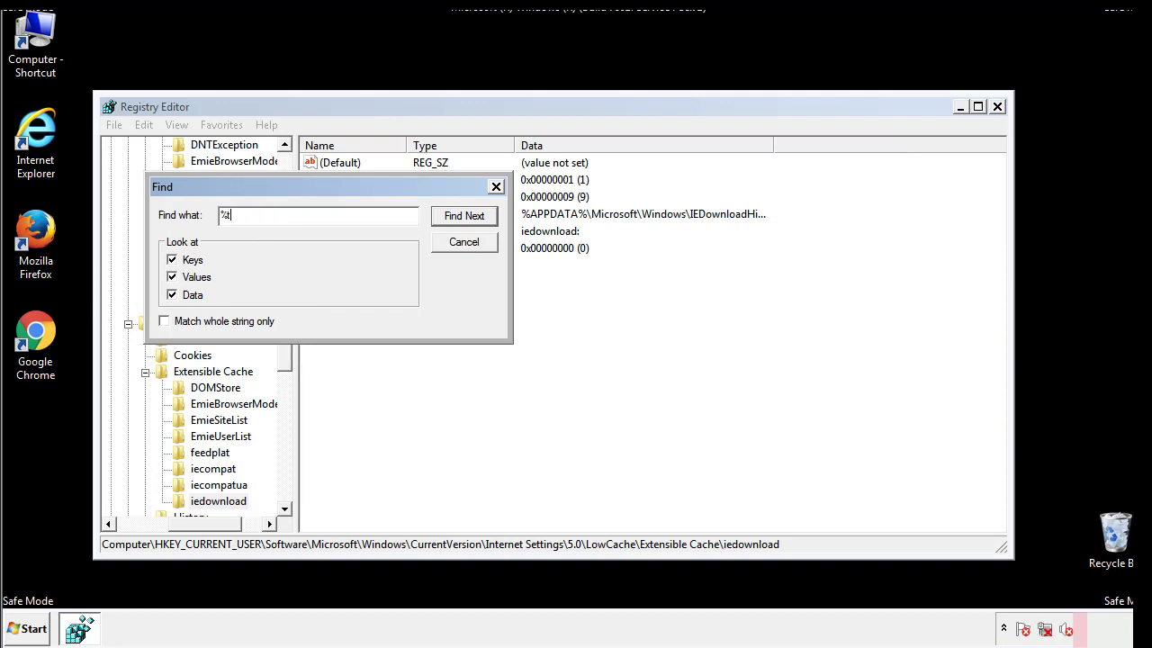
{"action": "type", "text": "temp%"}
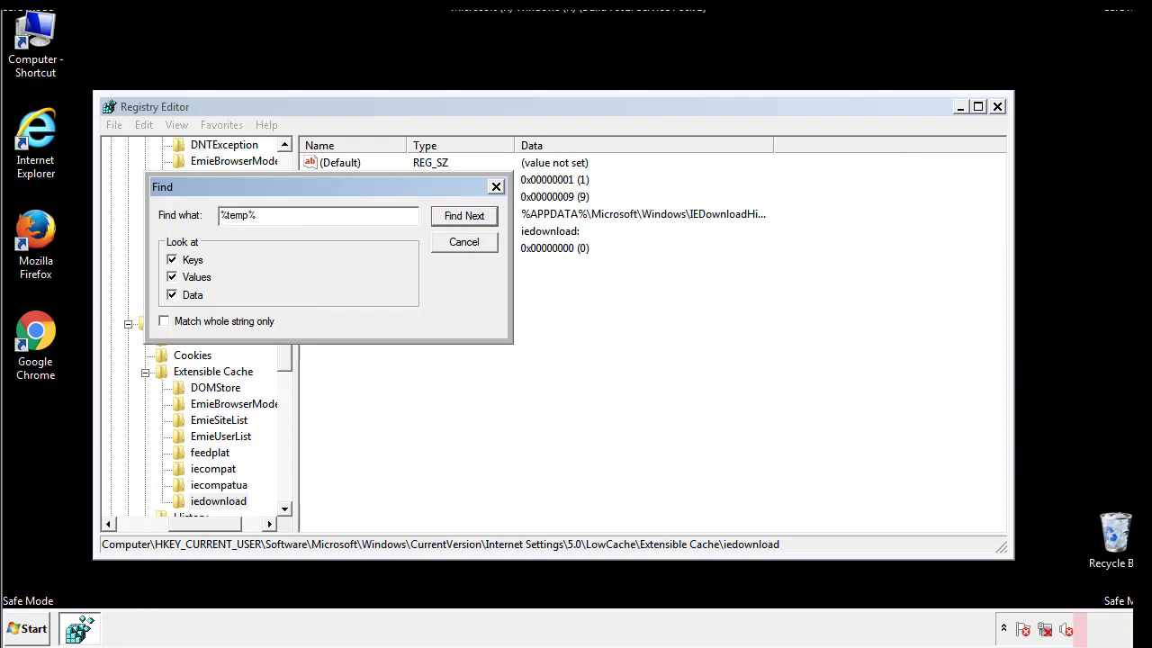
{"action": "left_click", "coordinate": [464, 215]}
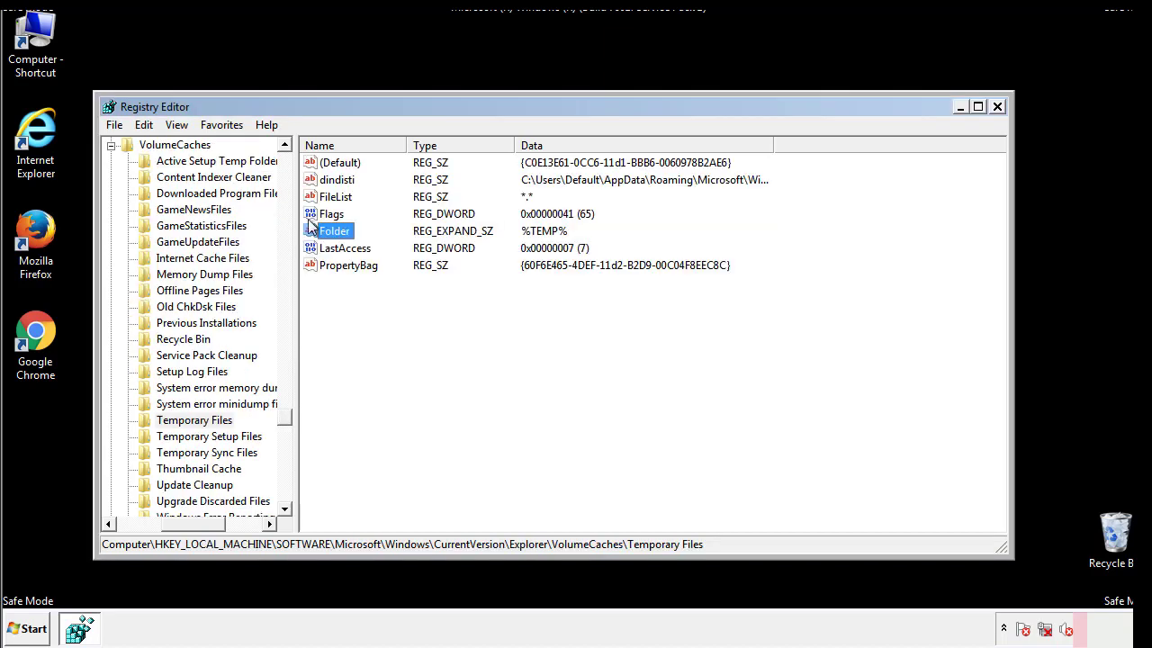
Delete all non-default values from the Temporary Files key and close Registry Editor.
{"action": "left_click", "coordinate": [375, 295]}
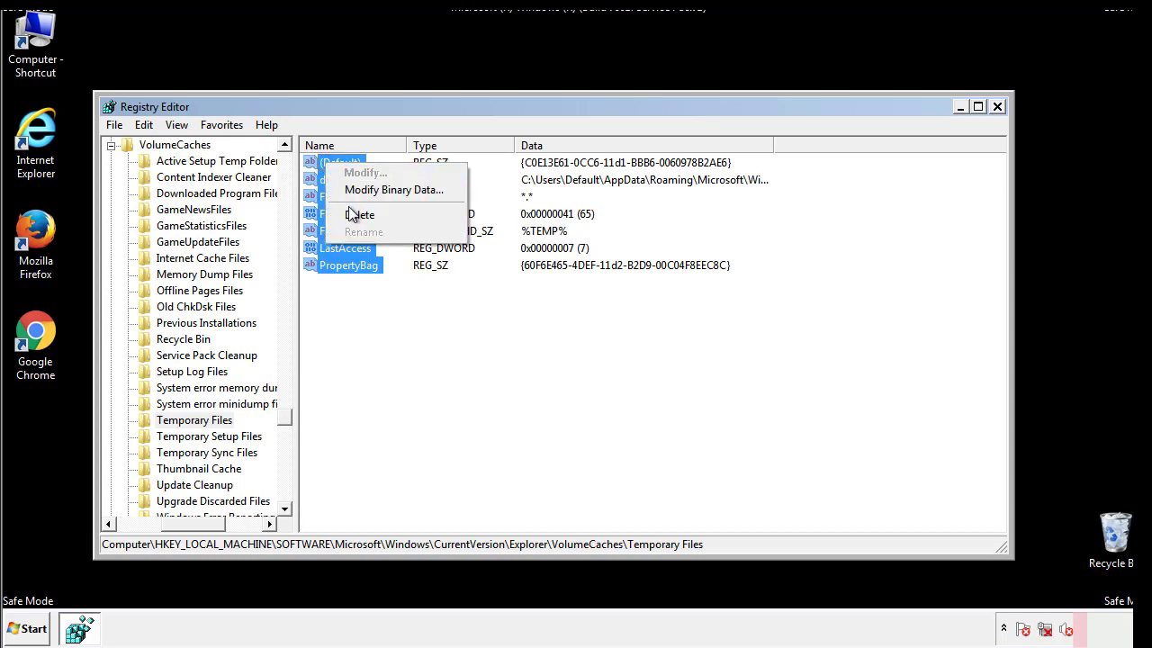
{"action": "left_click", "coordinate": [359, 214]}
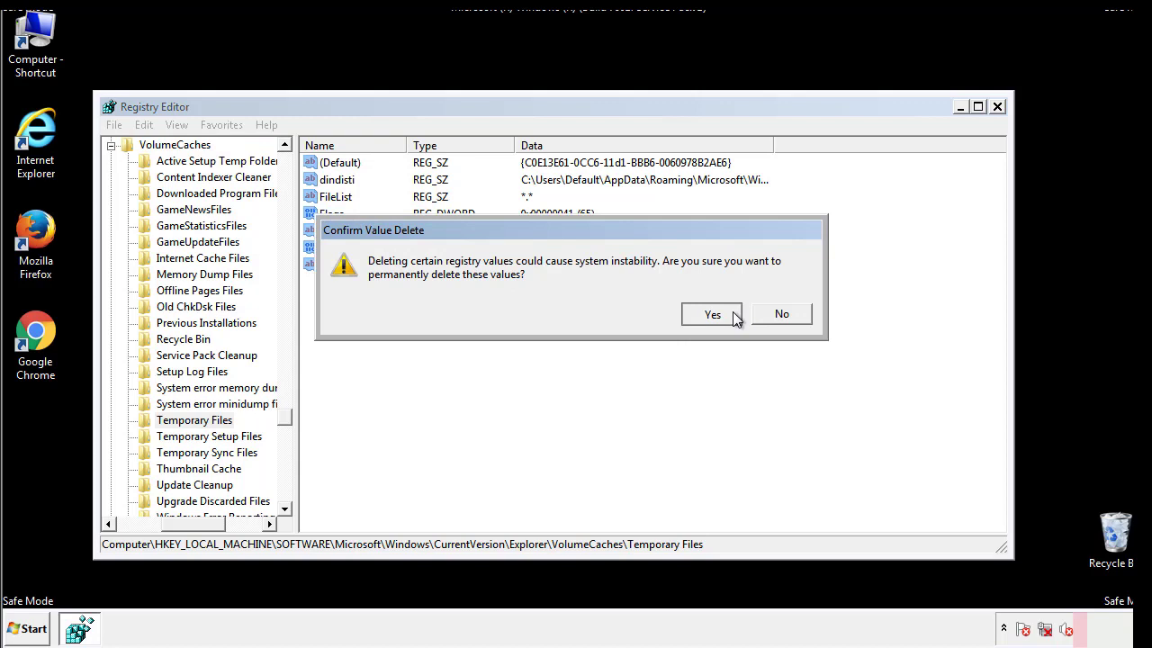
{"action": "left_click", "coordinate": [712, 314]}
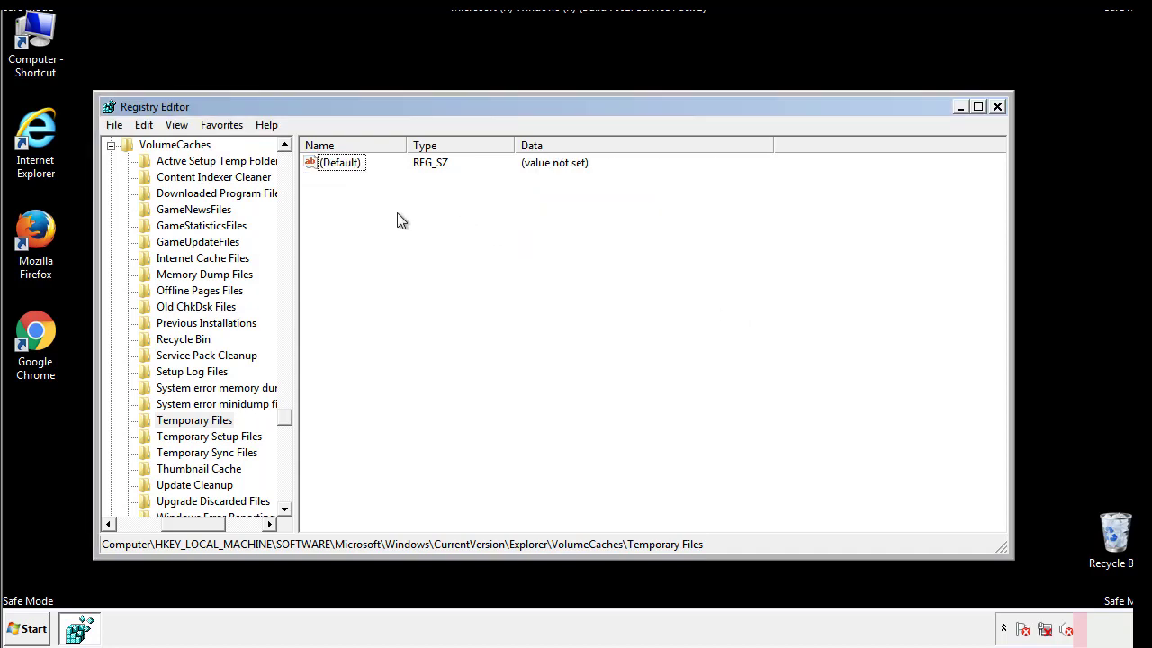
{"action": "mouse_move", "coordinate": [996, 106]}
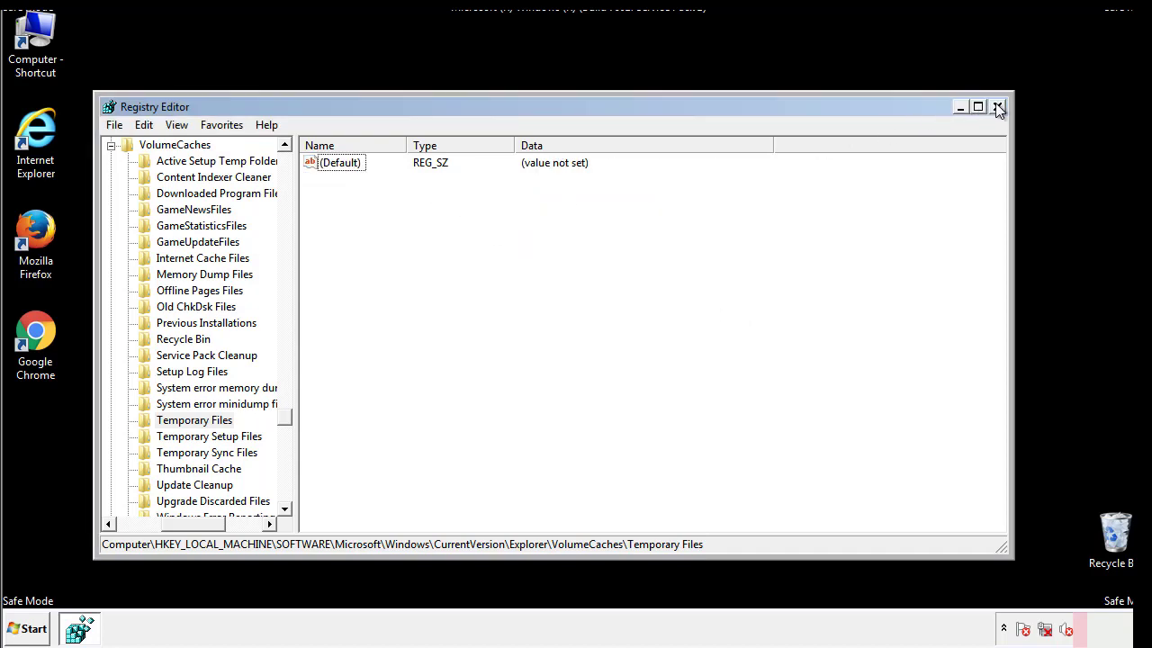
{"action": "left_click", "coordinate": [997, 106]}
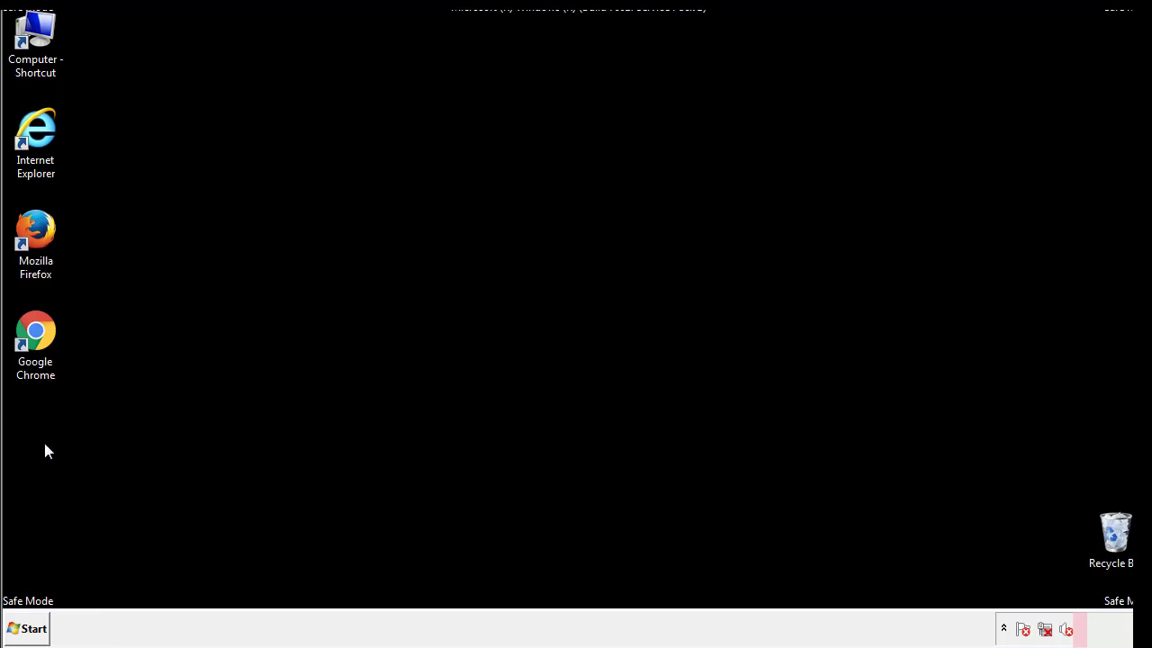
Launch System Configuration by searching 'msconfig' from the Start menu.
{"action": "left_click", "coordinate": [26, 628]}
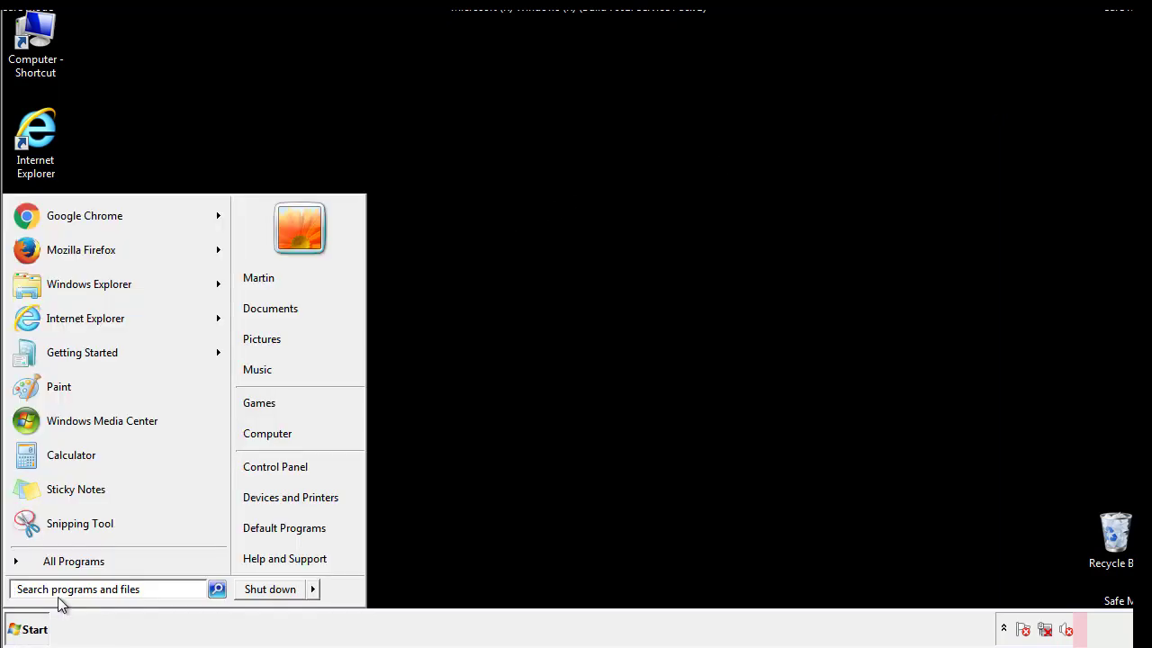
{"action": "type", "text": "mscon"}
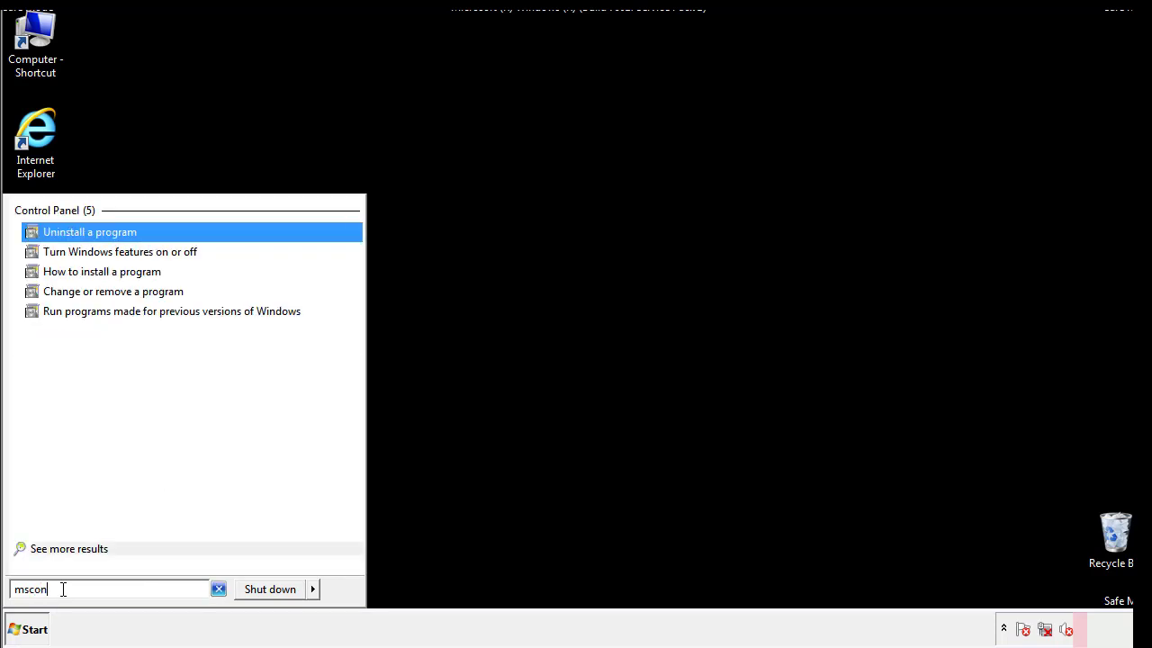
{"action": "type", "text": "fig"}
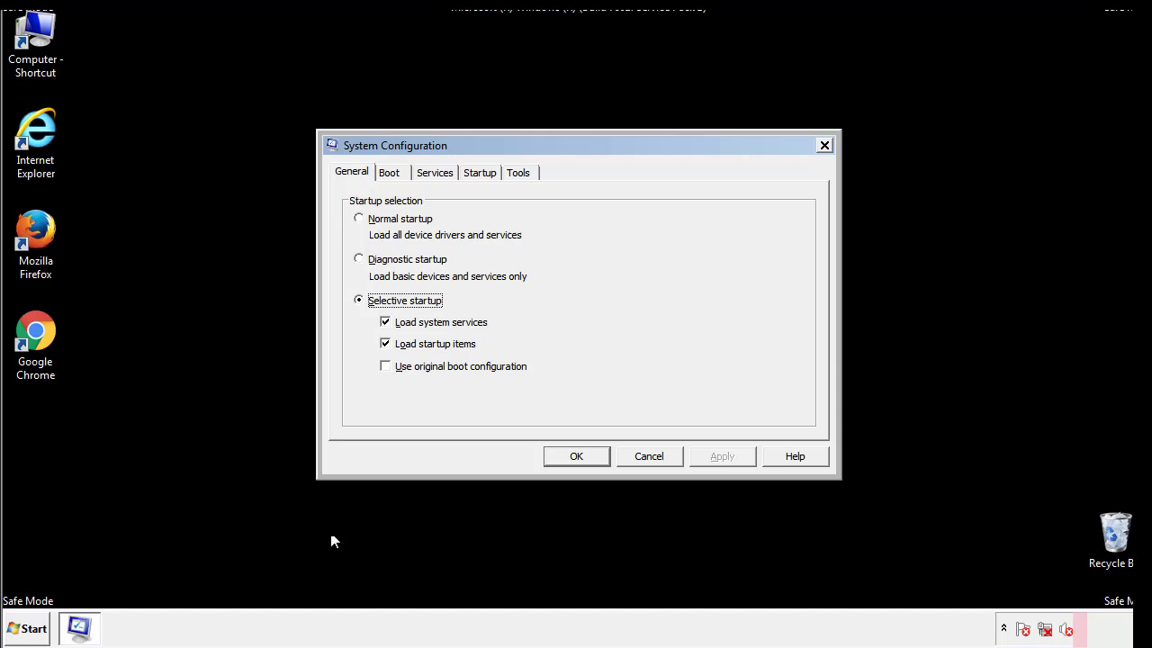
Uncheck Safe boot on the Boot tab, apply with OK, and choose Restart.
{"action": "left_click", "coordinate": [388, 172]}
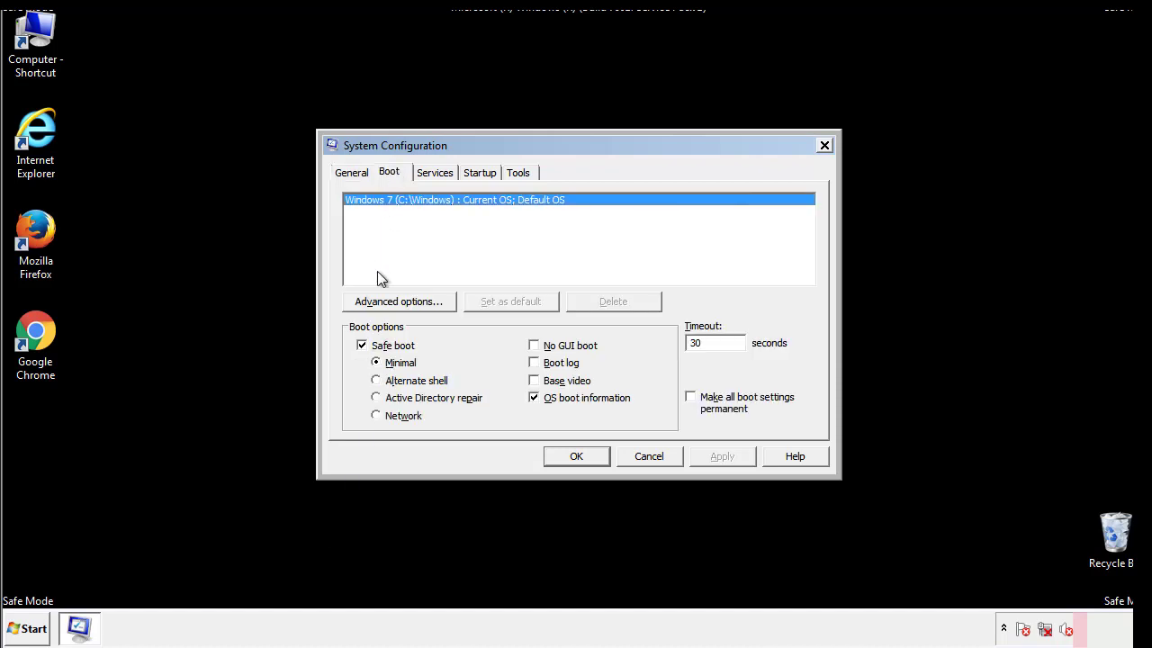
{"action": "left_click", "coordinate": [362, 345]}
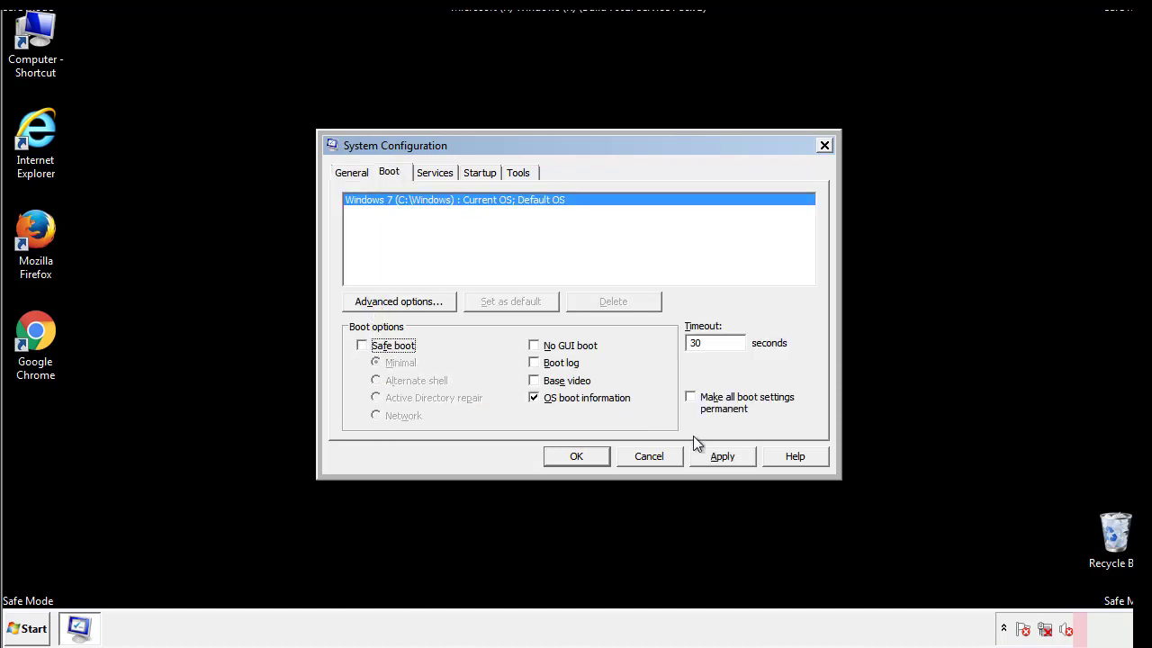
{"action": "left_click", "coordinate": [576, 456]}
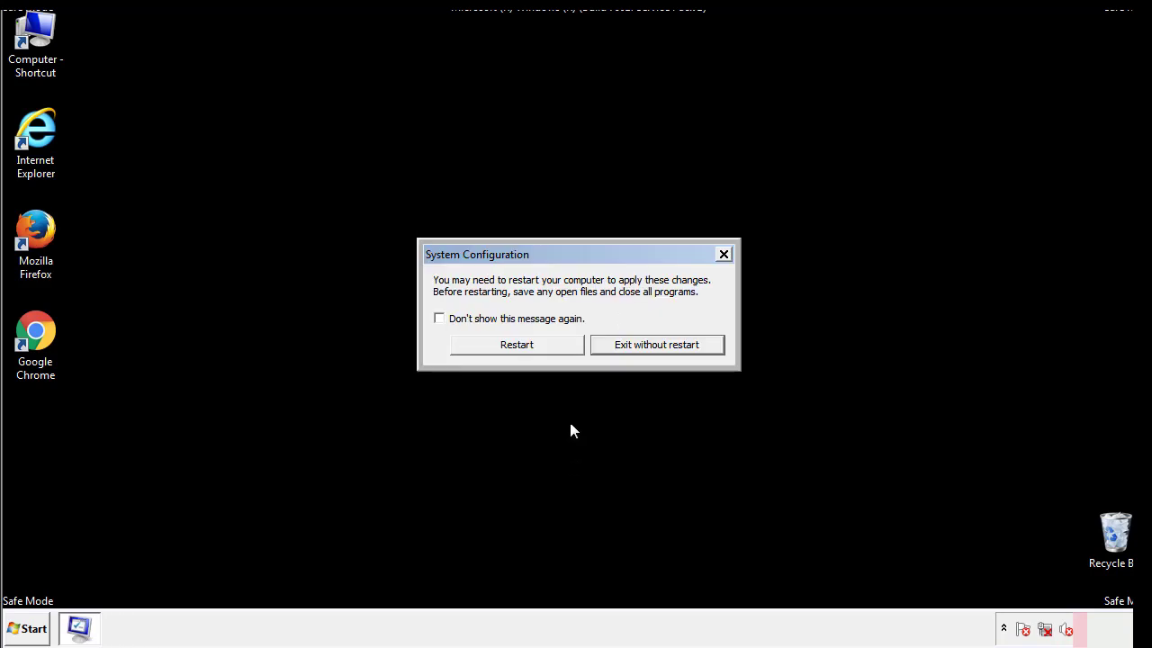
{"action": "left_click", "coordinate": [517, 343]}
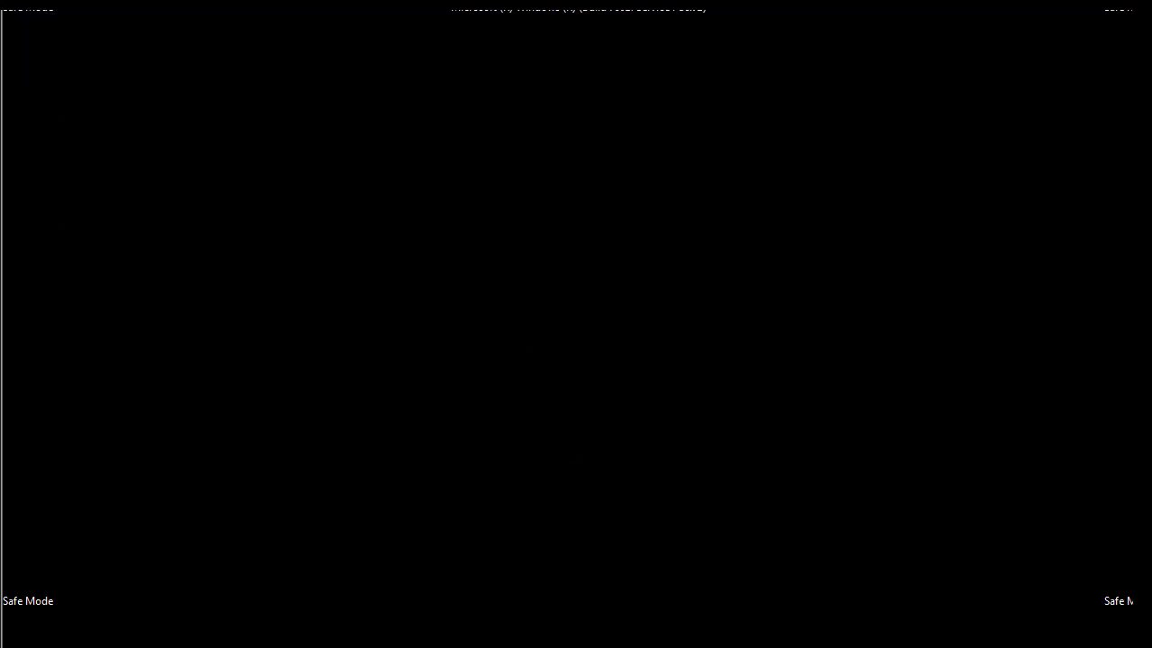